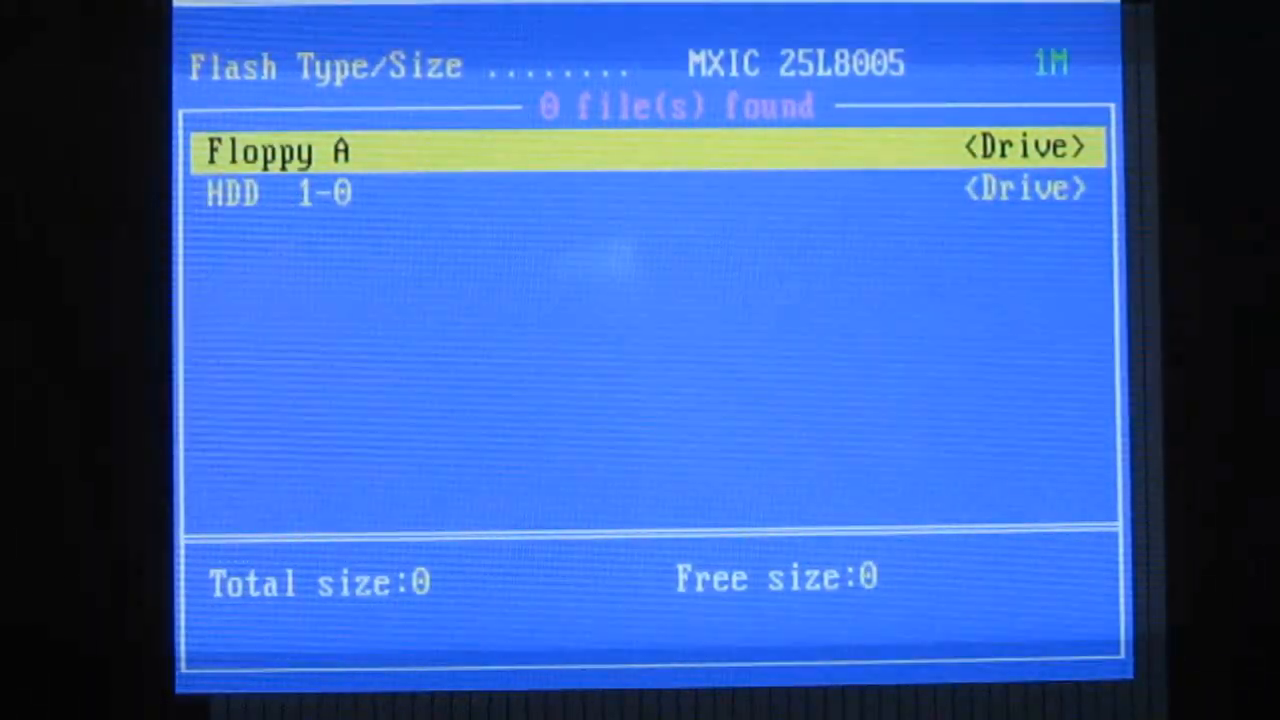
# Select the source drive and BIOS file in Q-Flash, reaching the update prompt with checksum CA00
pyautogui.press('Down')
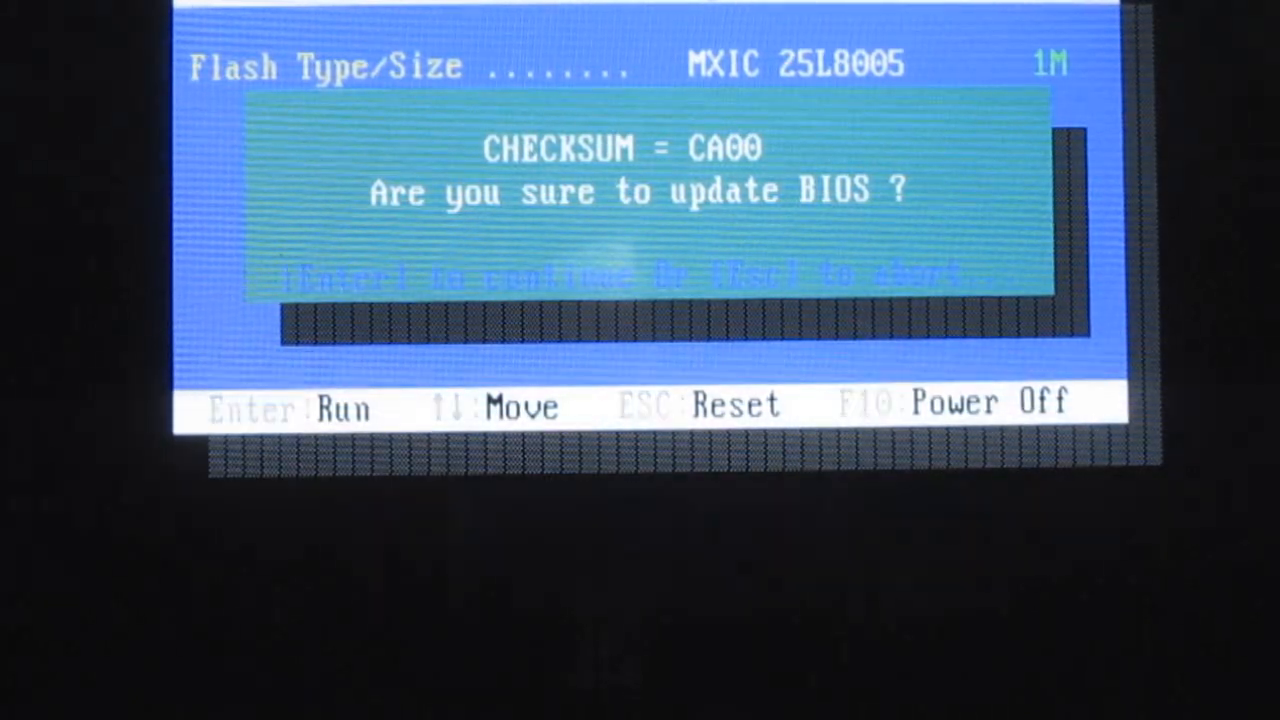
# Confirm the BIOS update prompt and let Q-Flash finish back to the main setup menu
pyautogui.press('enter')
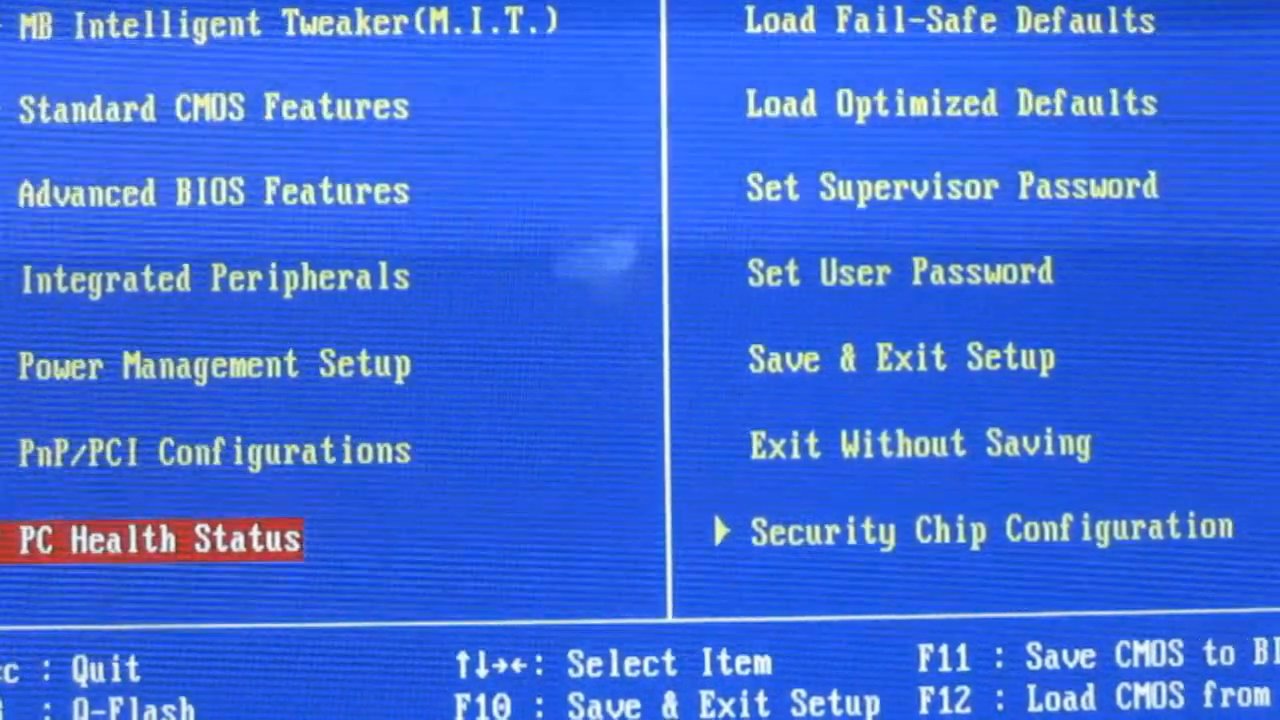
# View the System Information summary, then enter M.I.T. showing the boot-failure warning
pyautogui.press('up')
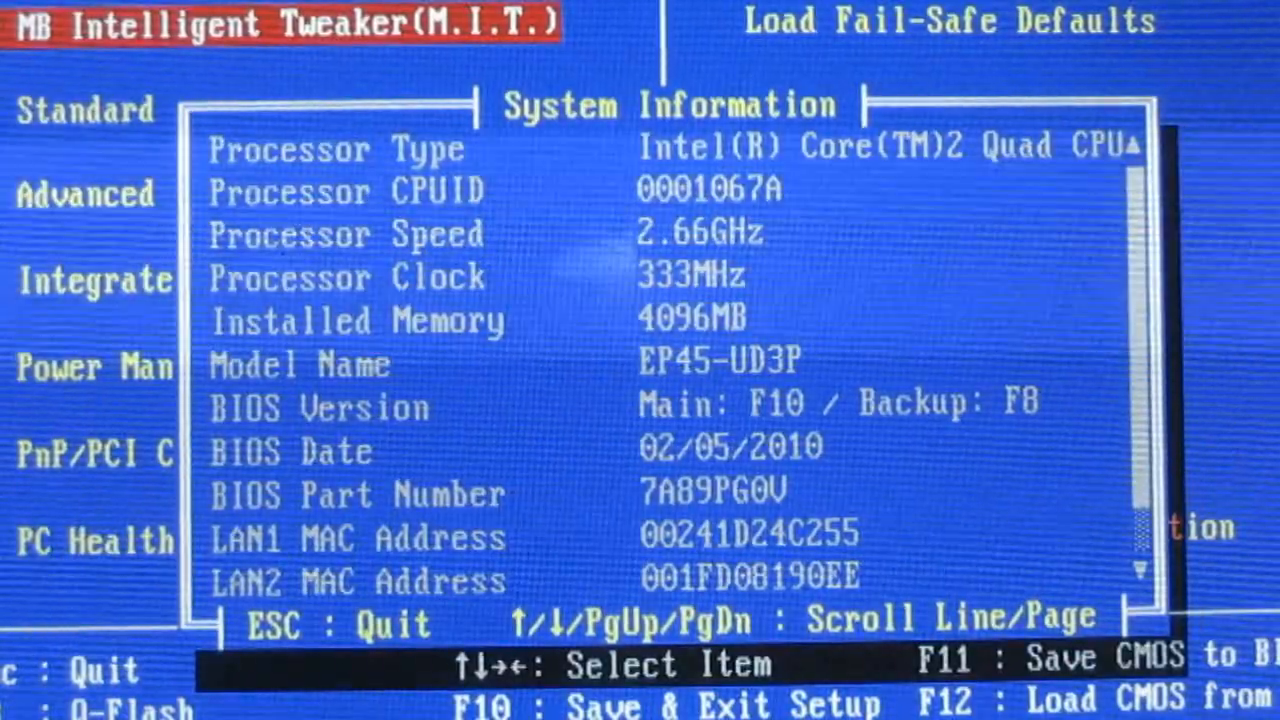
pyautogui.scroll(-3)
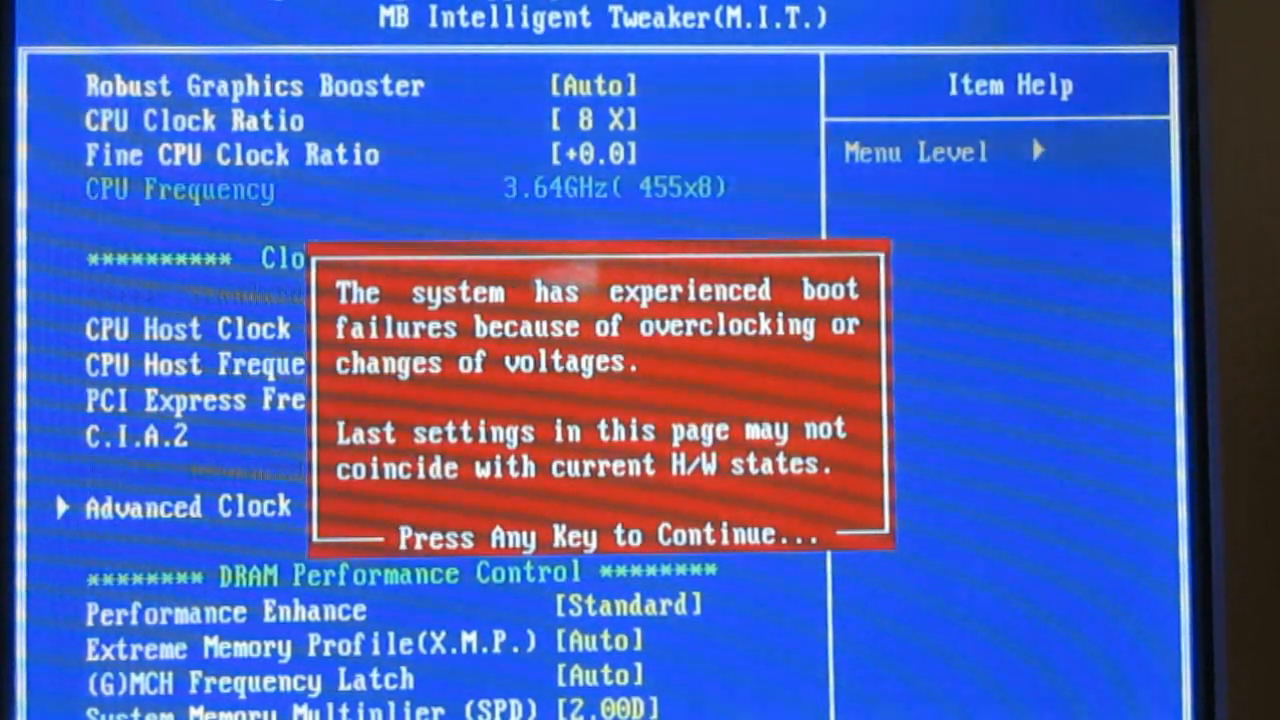
# Dismiss the overclocking warning, review the M.I.T. clock items and go into Advanced BIOS Features
pyautogui.press('enter')
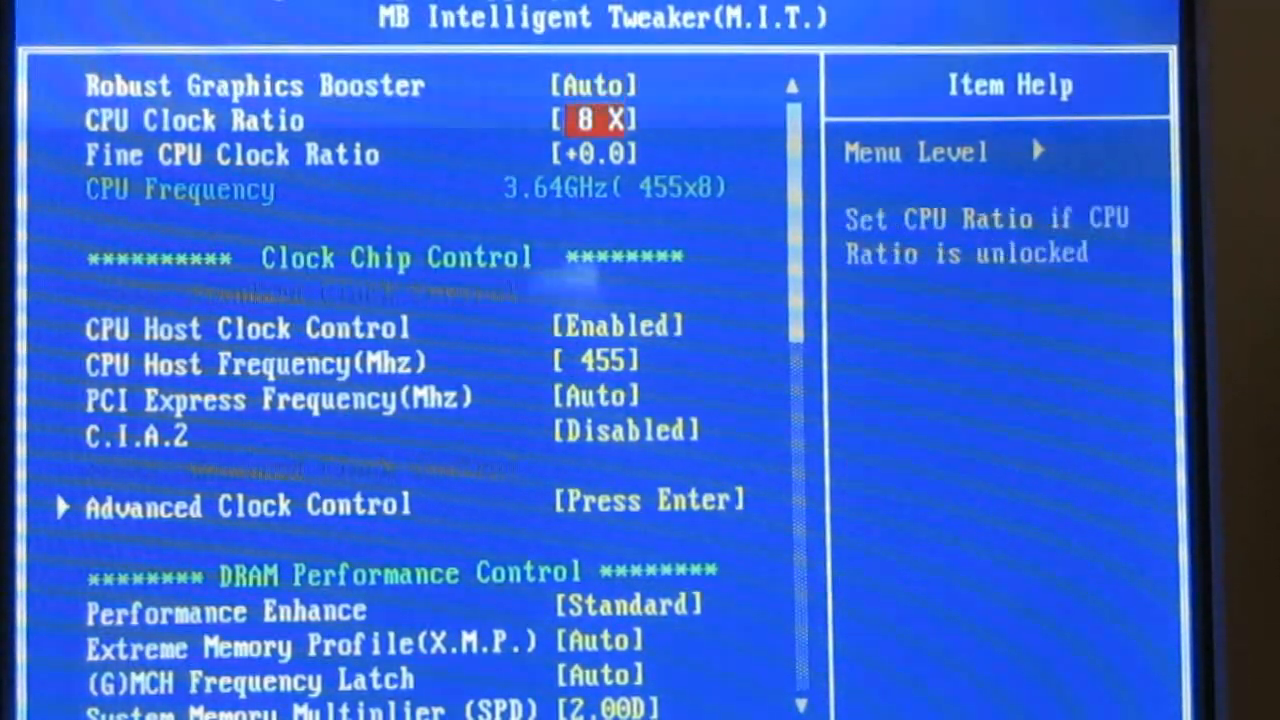
pyautogui.press('Down')
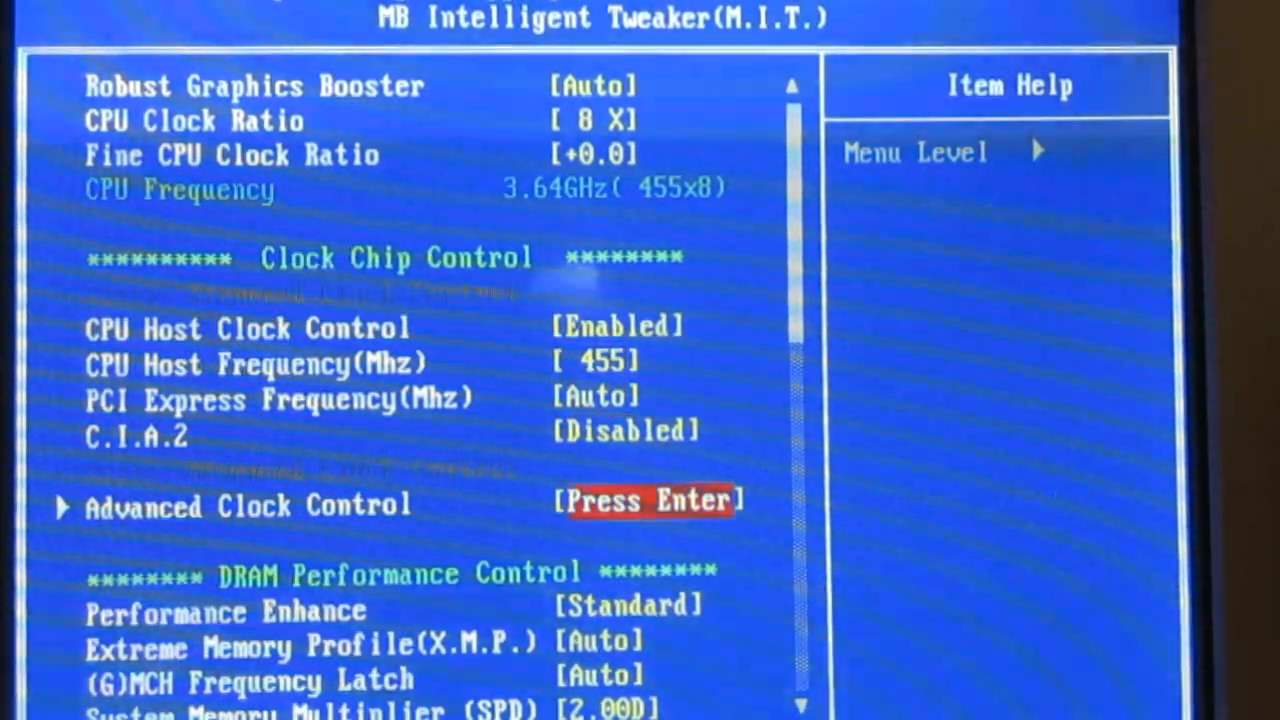
pyautogui.scroll(-3)
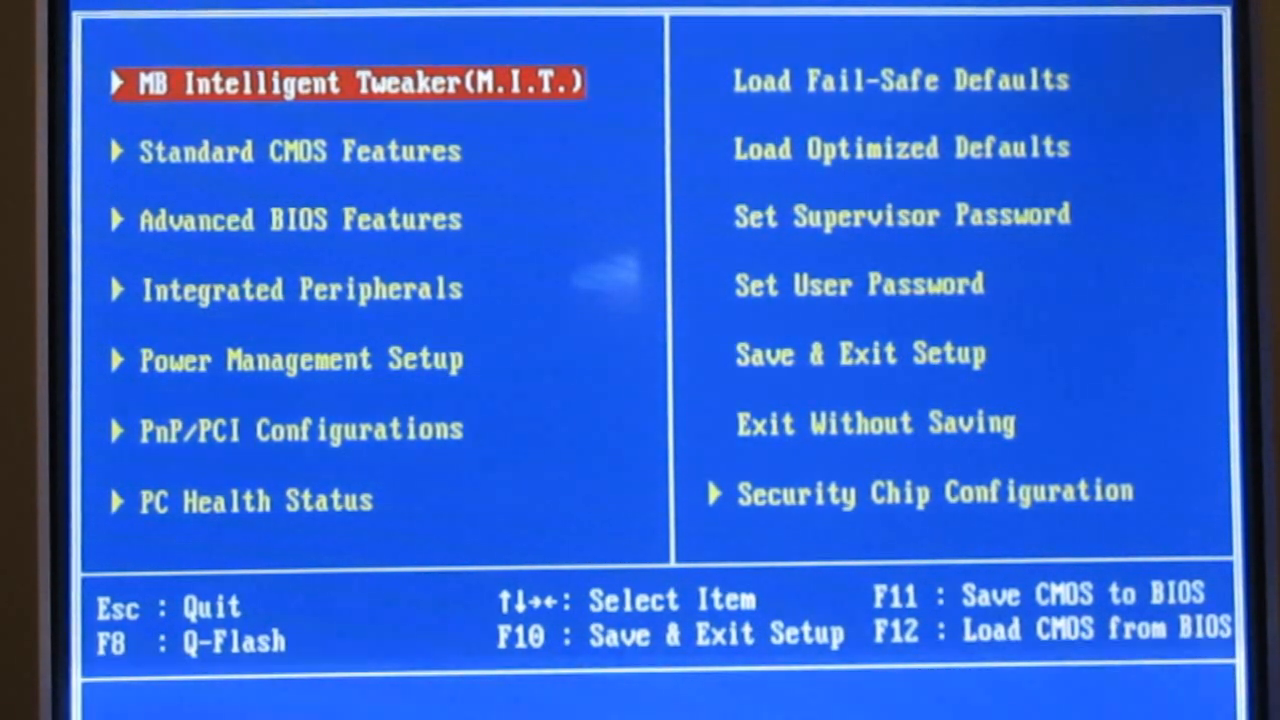
pyautogui.press('Down')
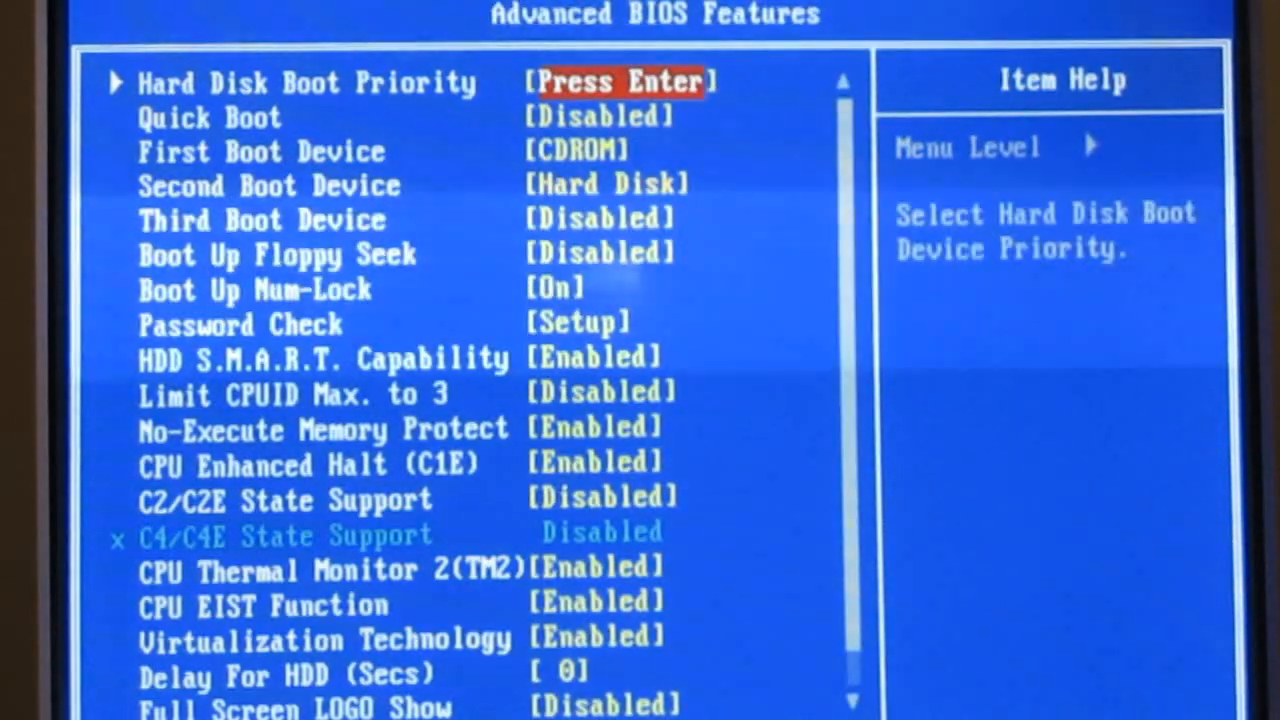
# Disable C1E, CPU Thermal Monitor 2 and EIST, then go back to the M.I.T. page
pyautogui.press('down')
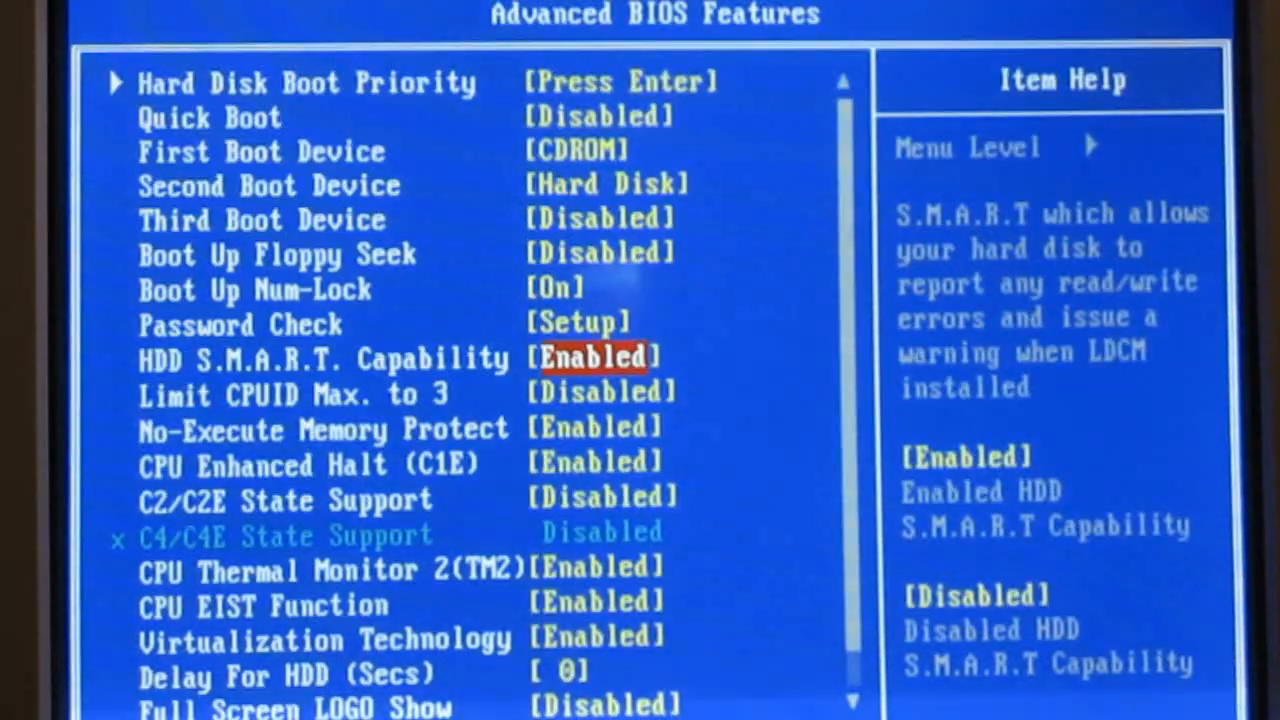
pyautogui.press('down')
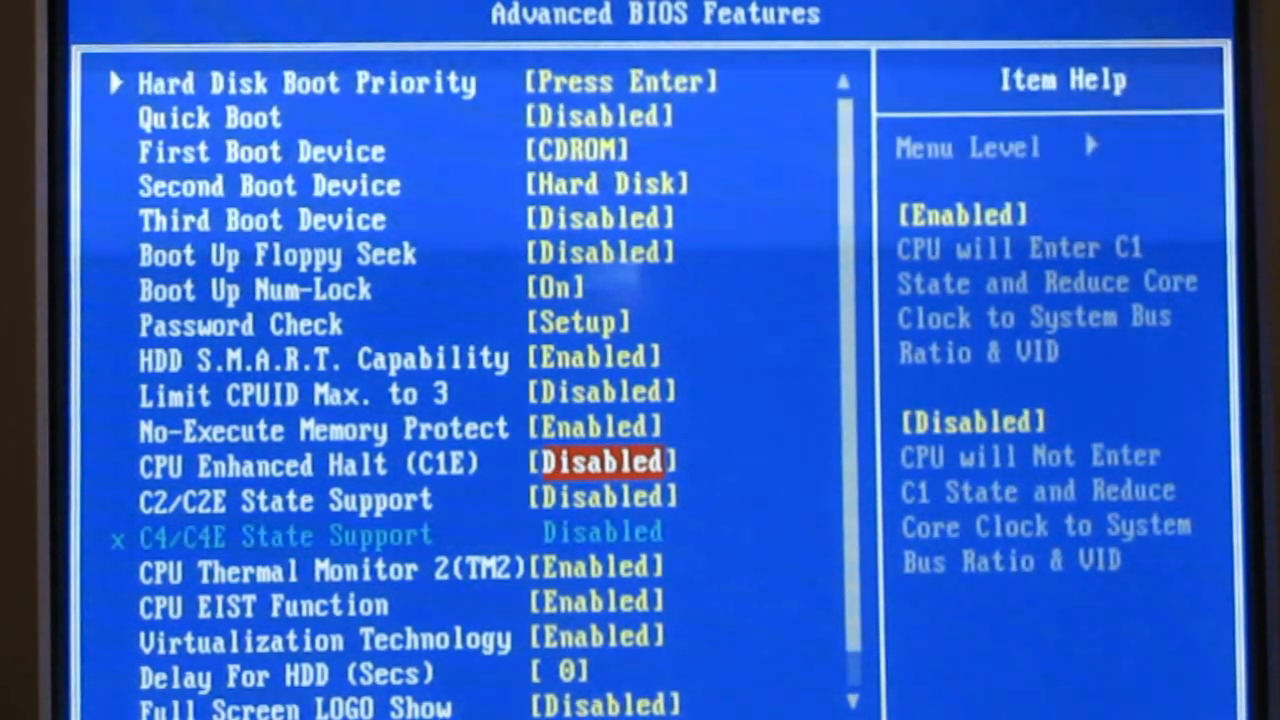
pyautogui.press('down')
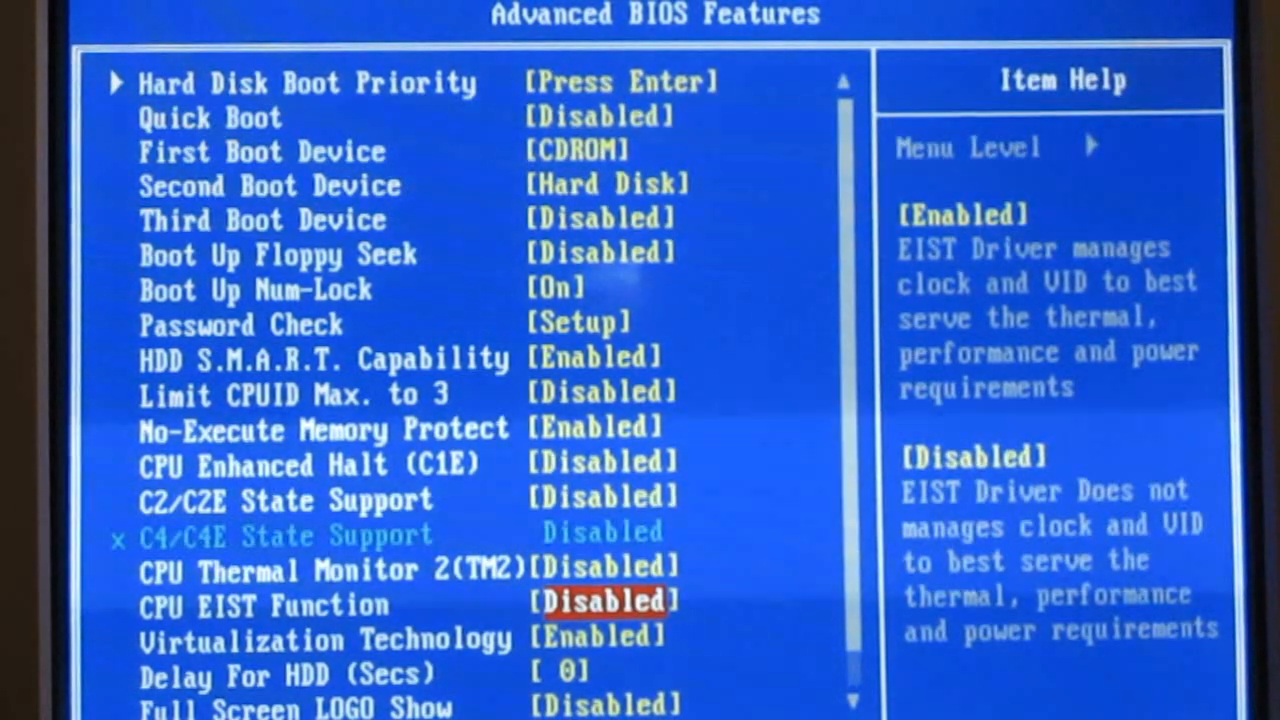
pyautogui.press('Escape')
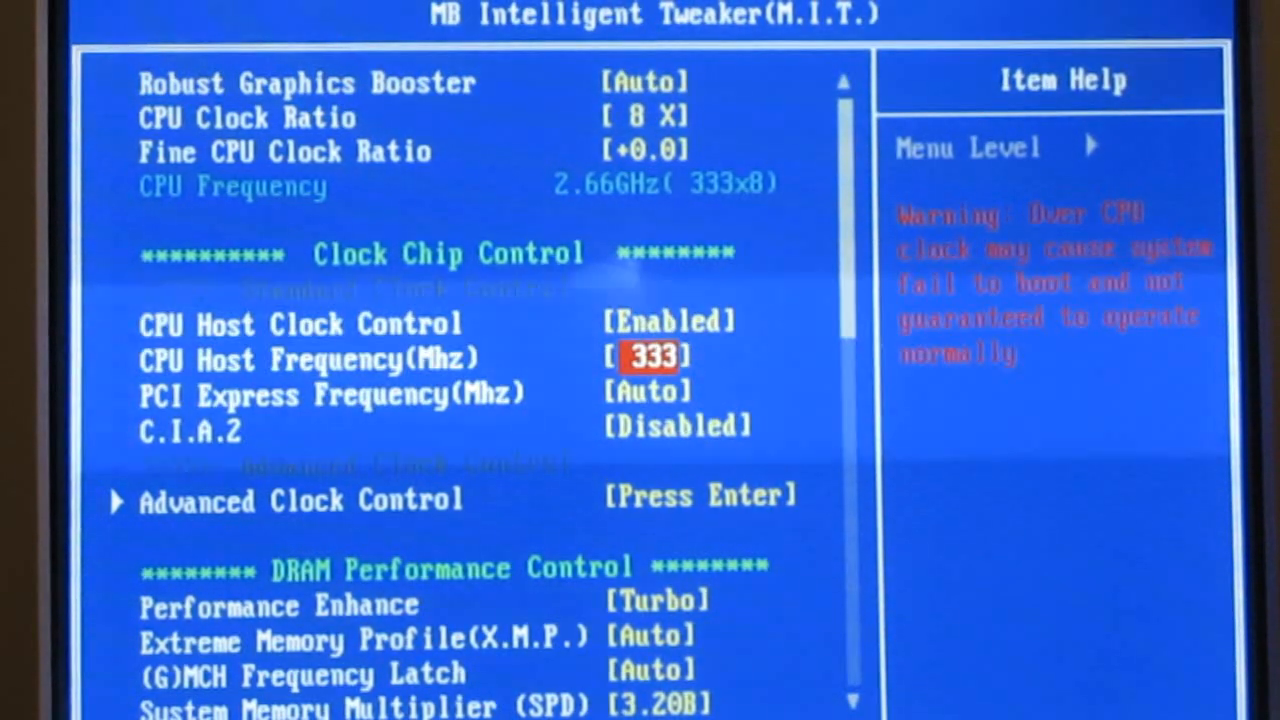
# Set the CPU host frequency to 455 MHz
pyautogui.write('455')
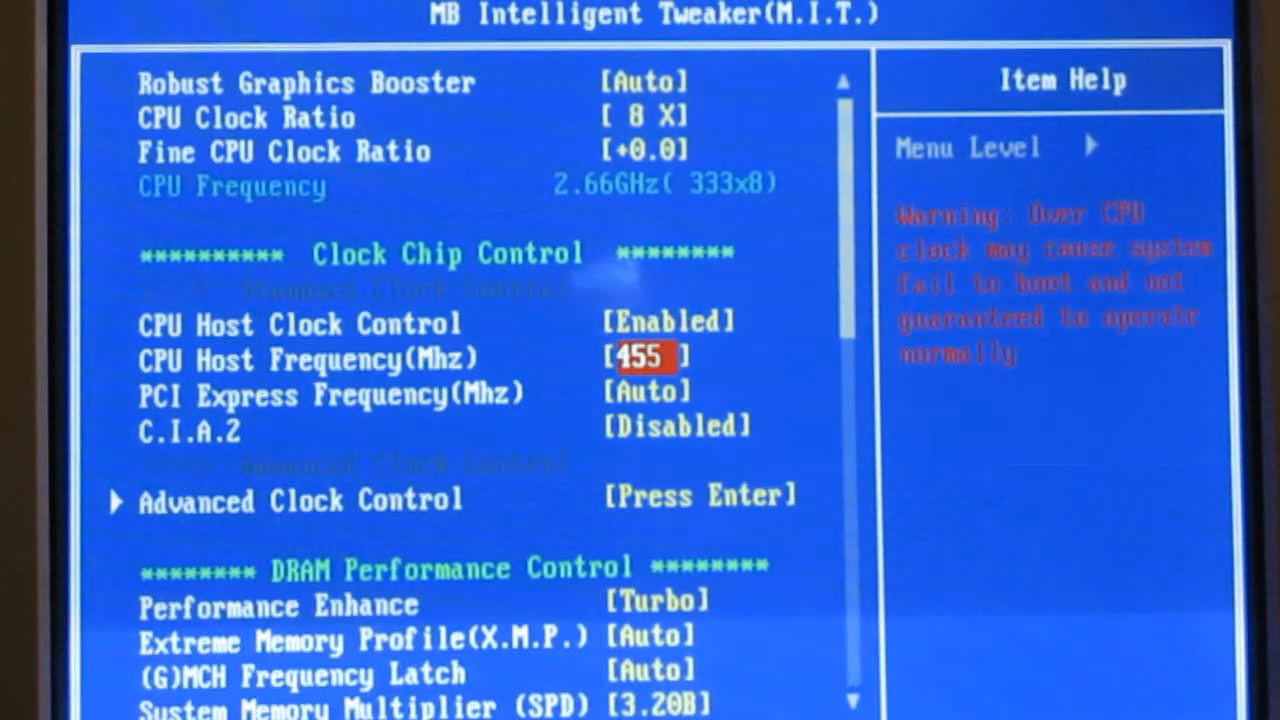
pyautogui.press('Backspace')
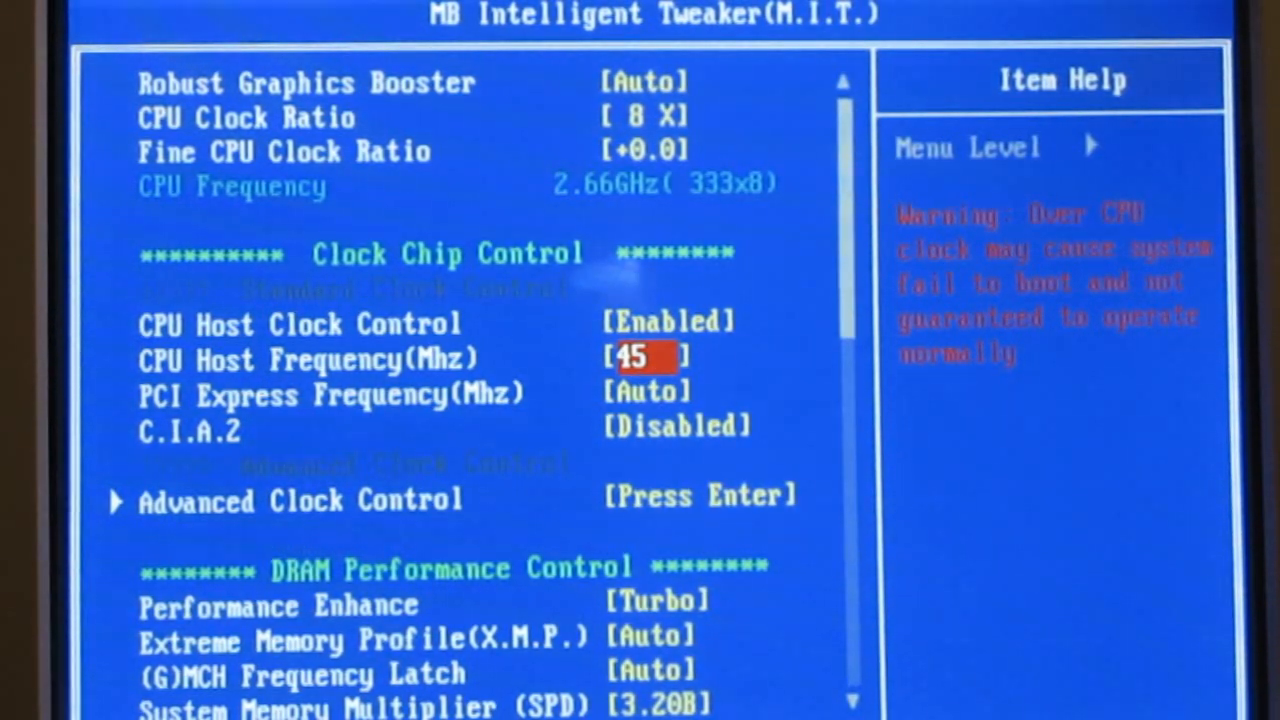
pyautogui.write('5')
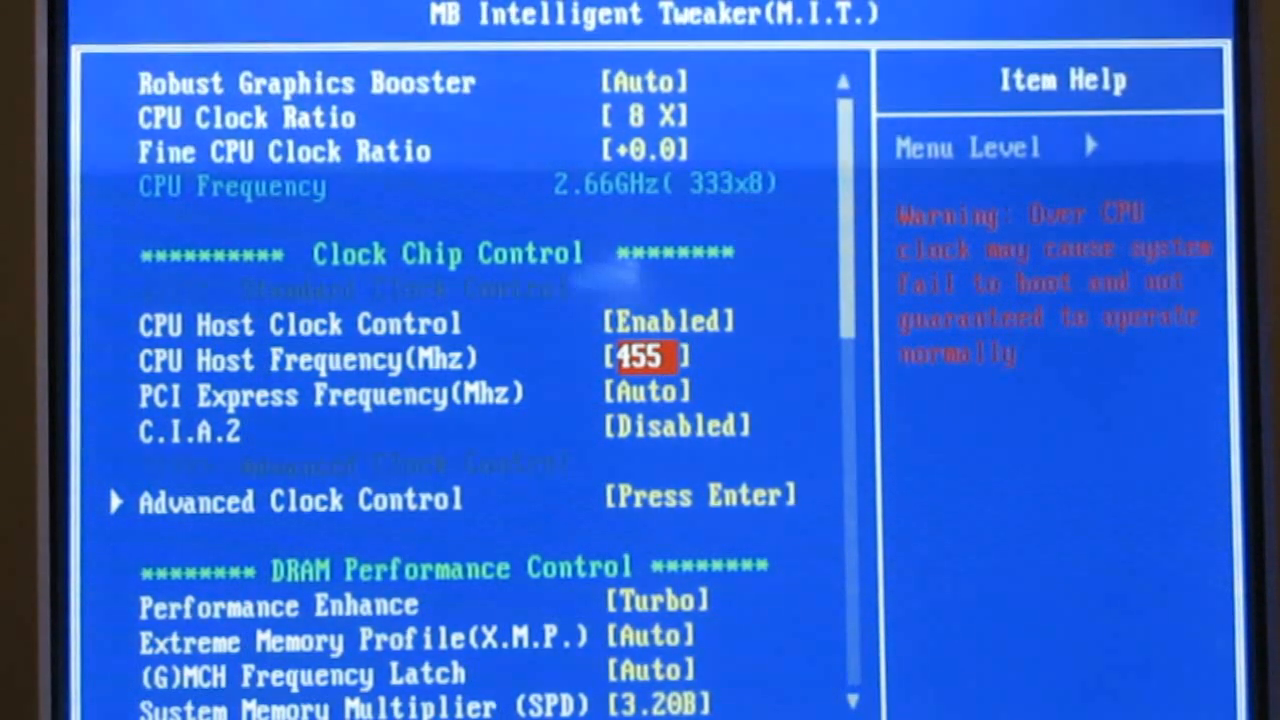
pyautogui.press('down')
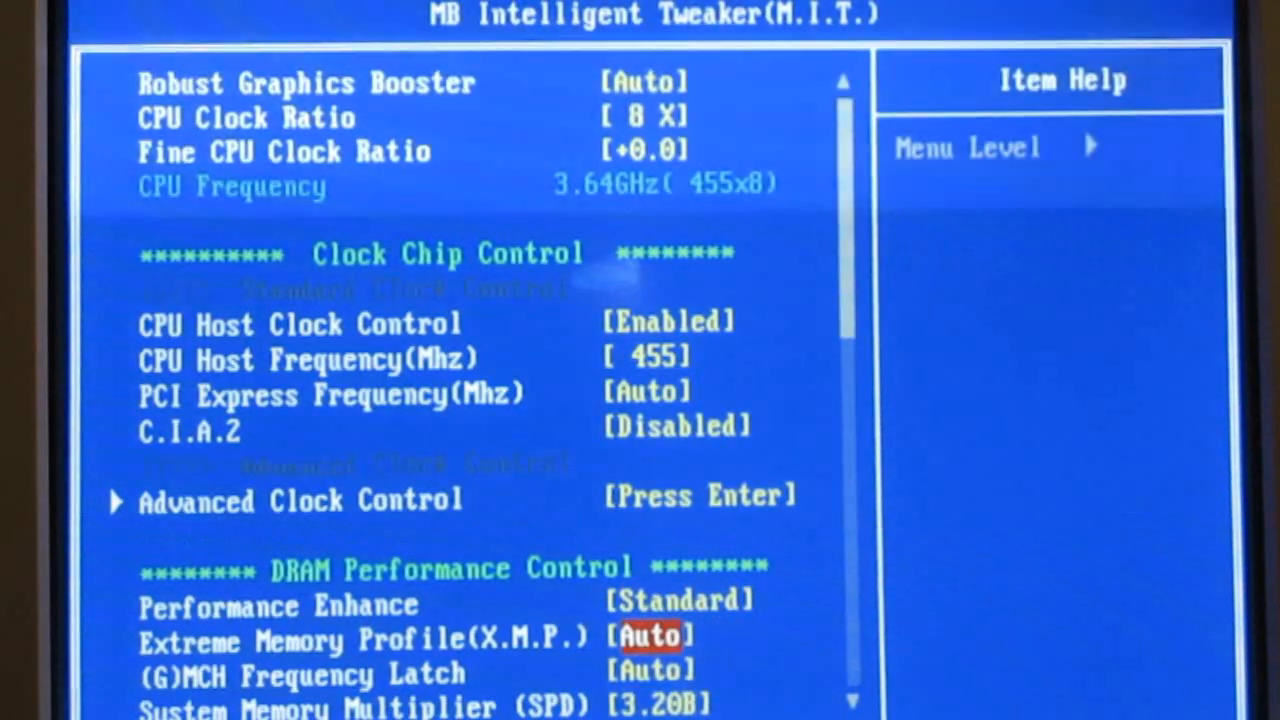
# Move past the DRAM performance settings down to the Mother Board Voltage Control section
pyautogui.scroll(-3)
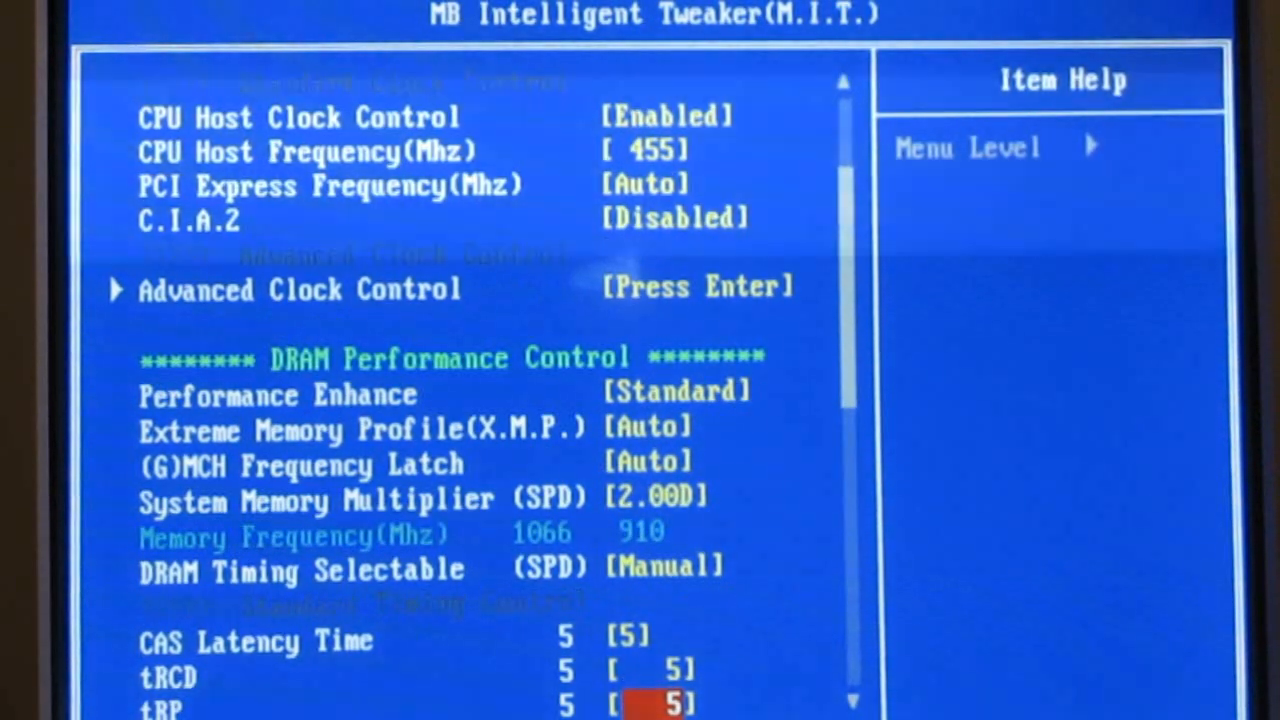
pyautogui.press('Up')
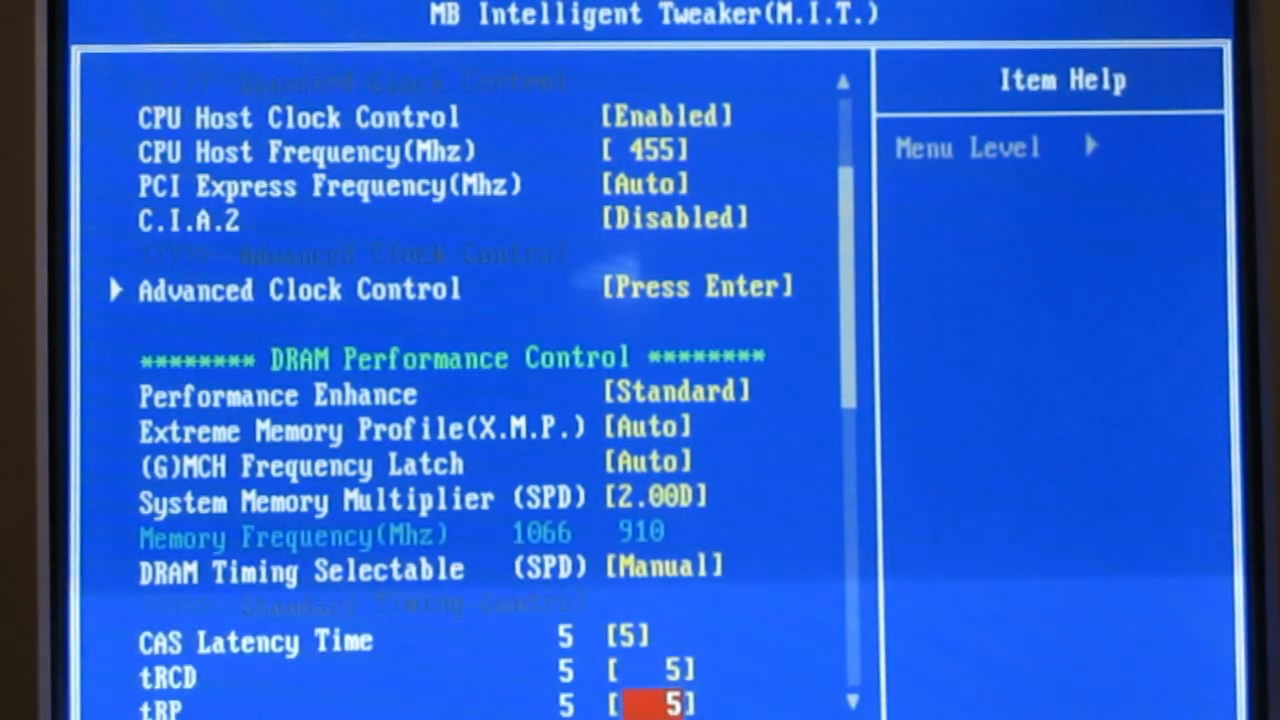
pyautogui.scroll(-3)
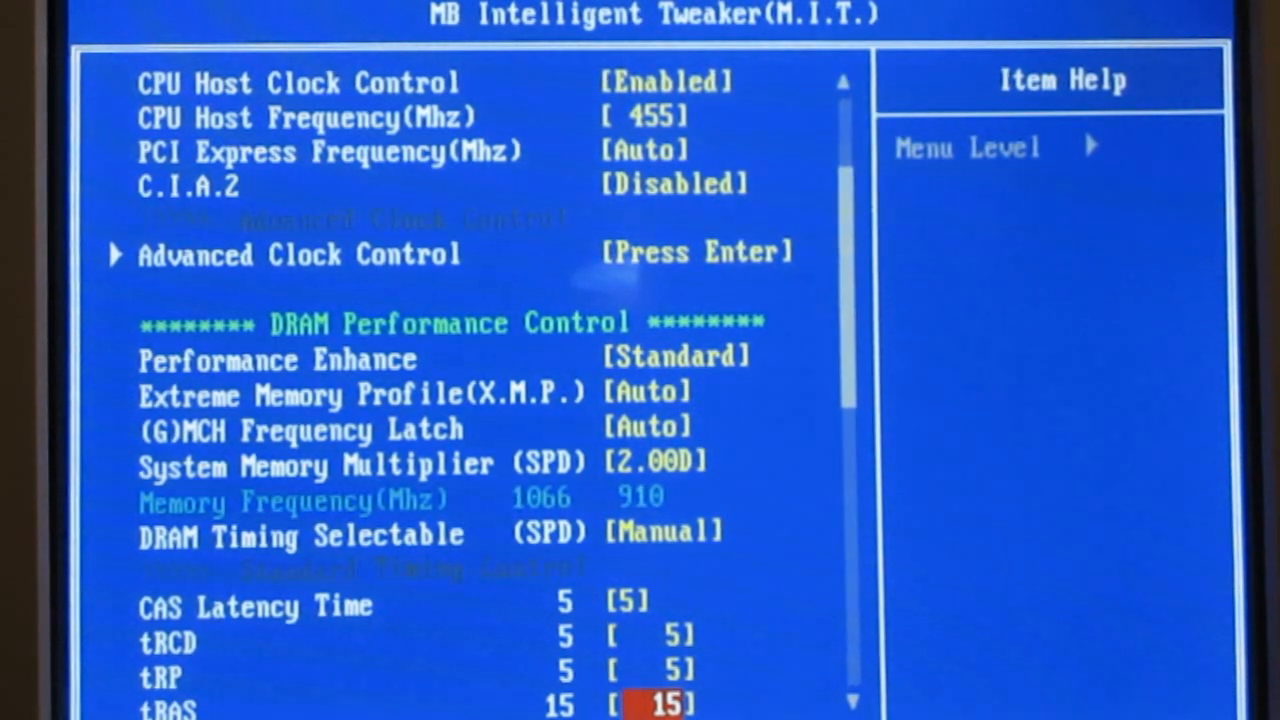
pyautogui.scroll(-3)
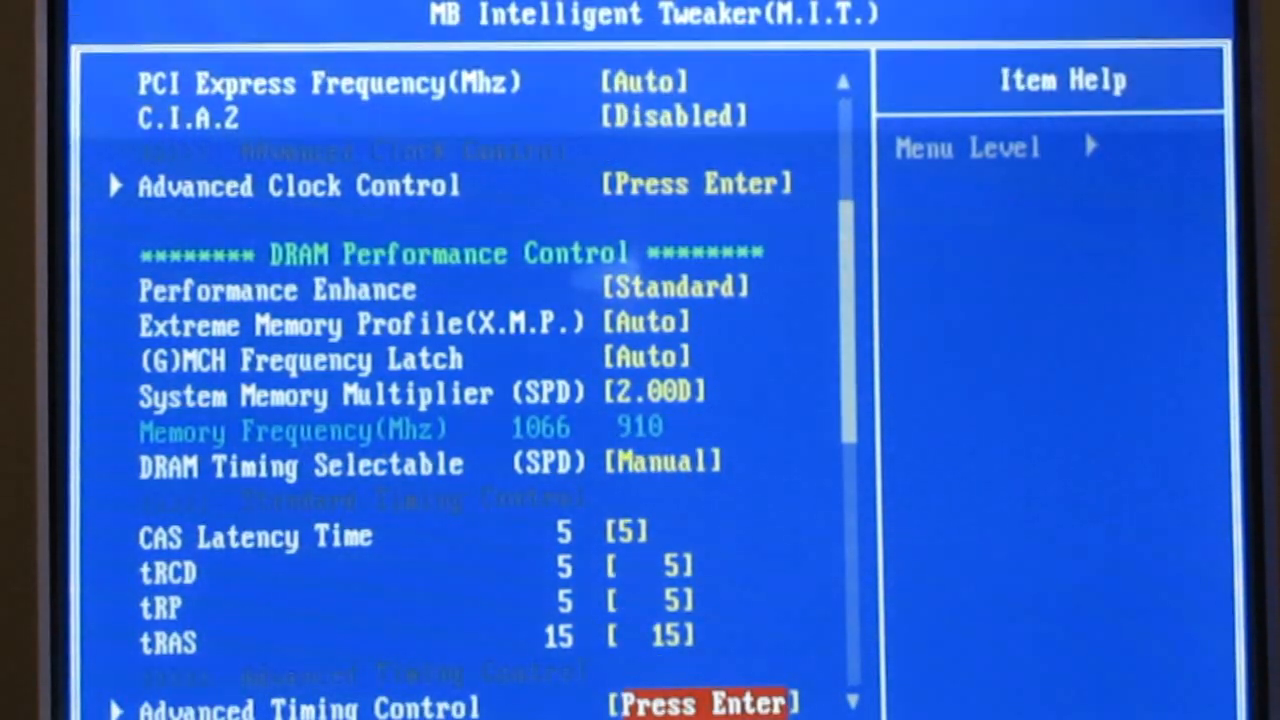
pyautogui.scroll(-3)
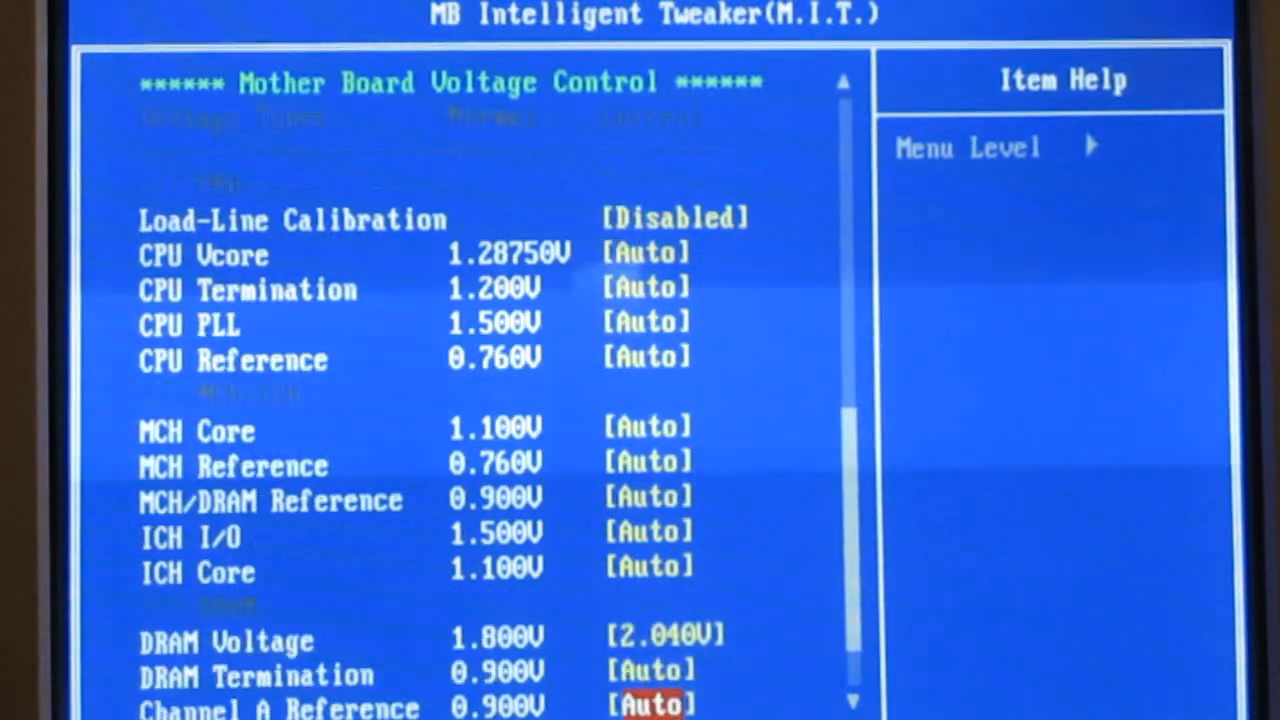
pyautogui.scroll(-3)
pyautogui.write('[1')
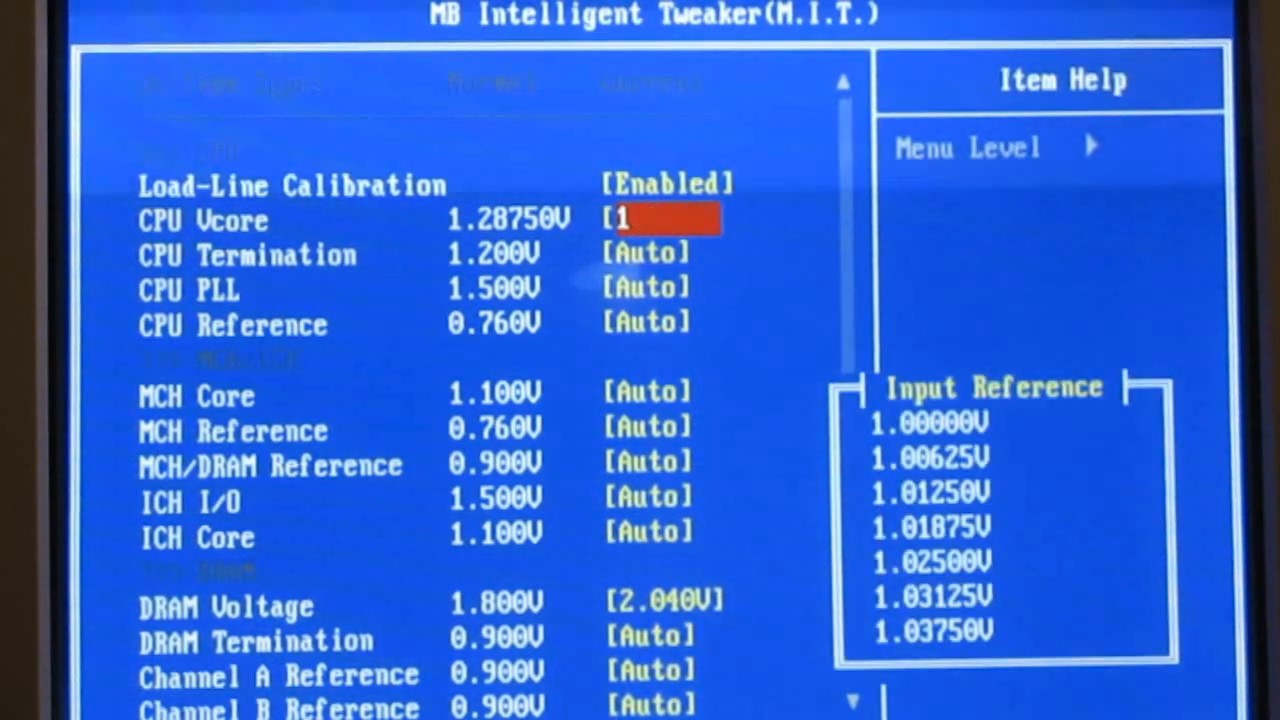
# Enter a manual CPU Vcore of about 1.30V with Load-Line Calibration enabled
pyautogui.write('.3')
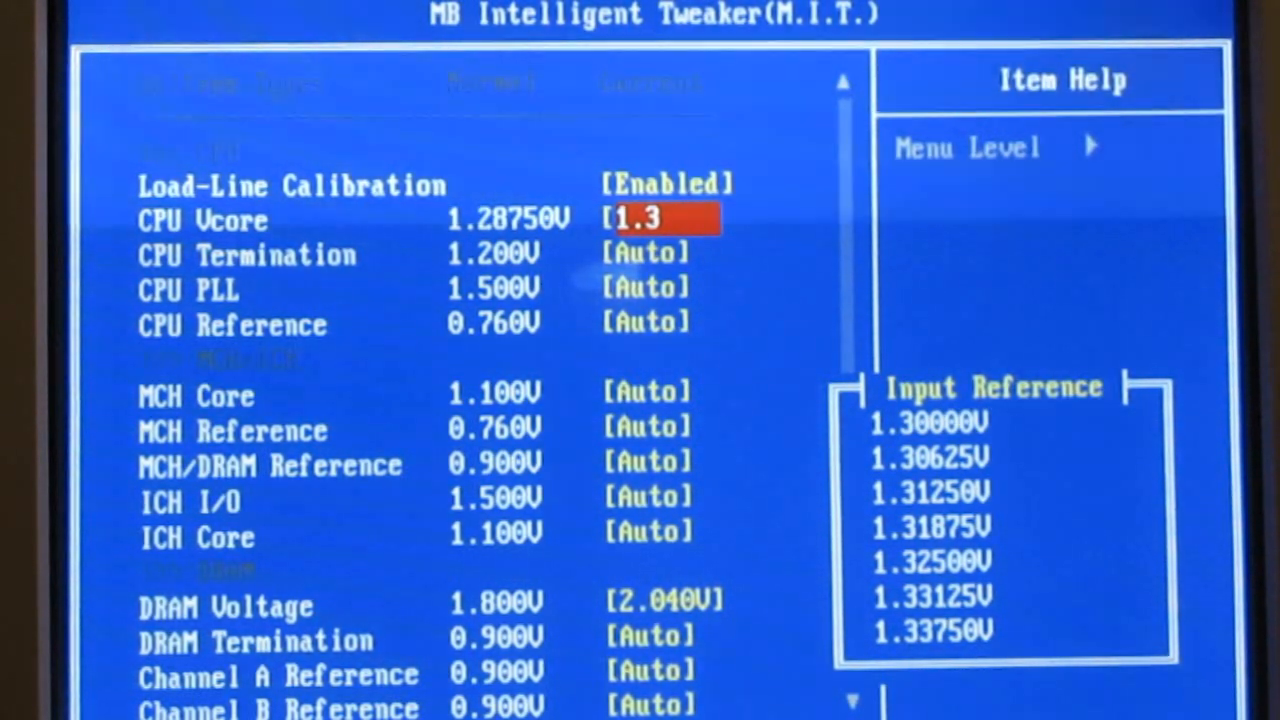
pyautogui.write('0')
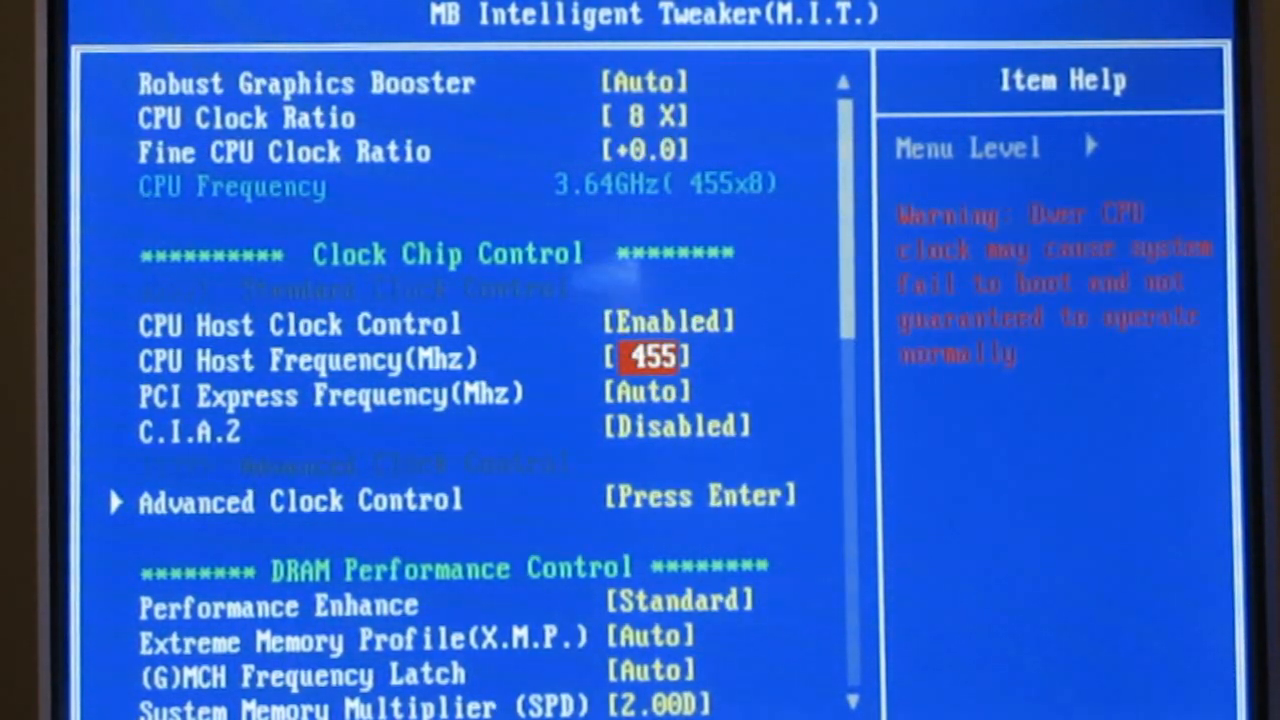
# Review FSB 455, PCIe, MCH latch, DRAM timings and CPU Vcore 1.30625V, then save and boot Windows
pyautogui.press('Down')
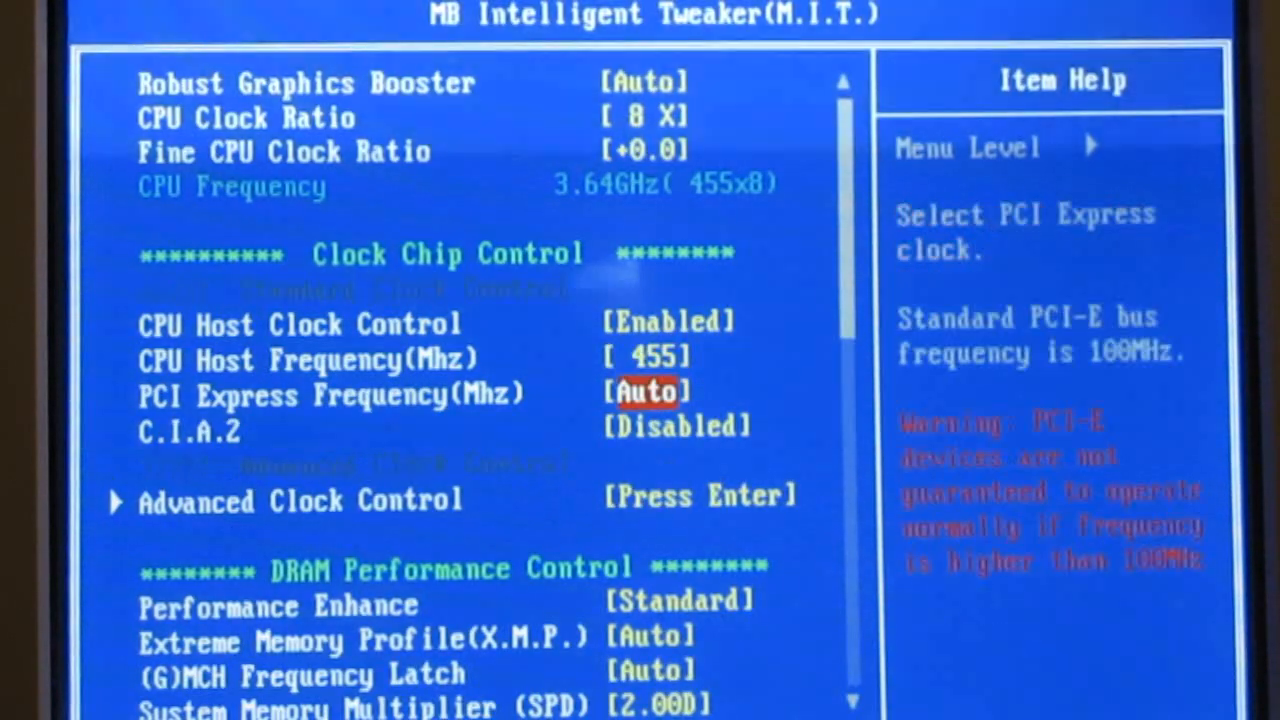
pyautogui.press('down')
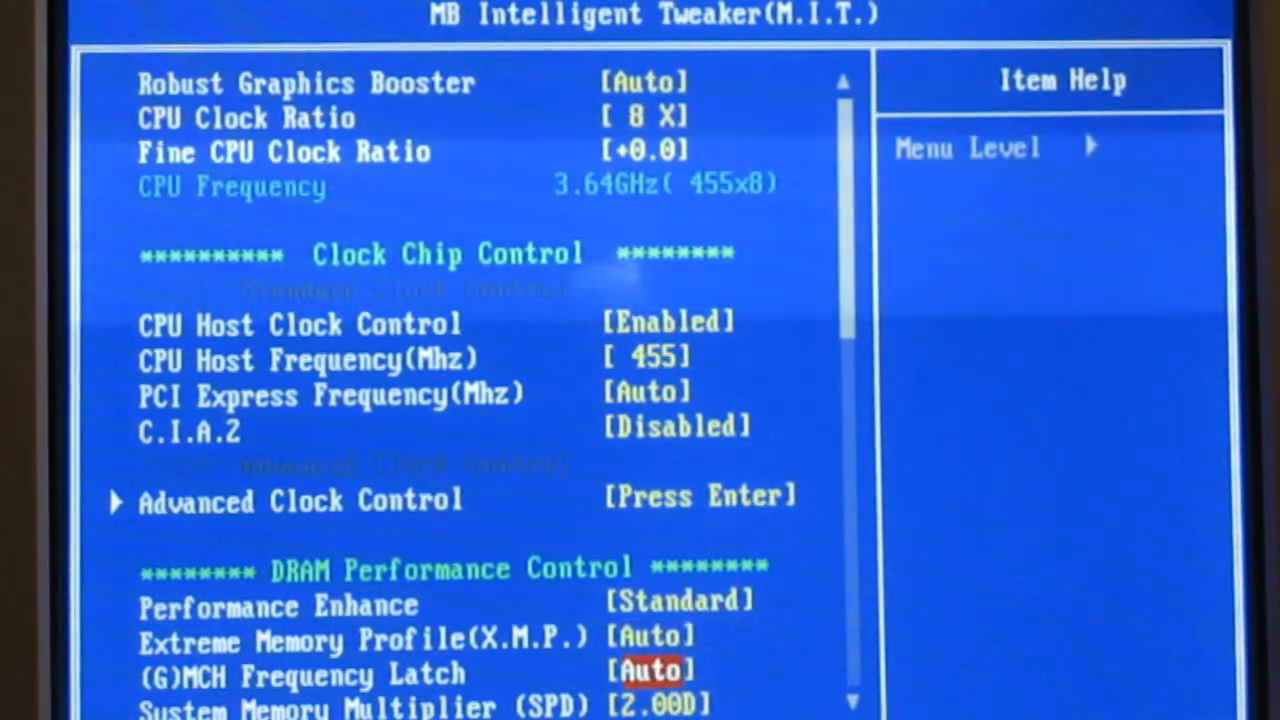
pyautogui.scroll(-3)
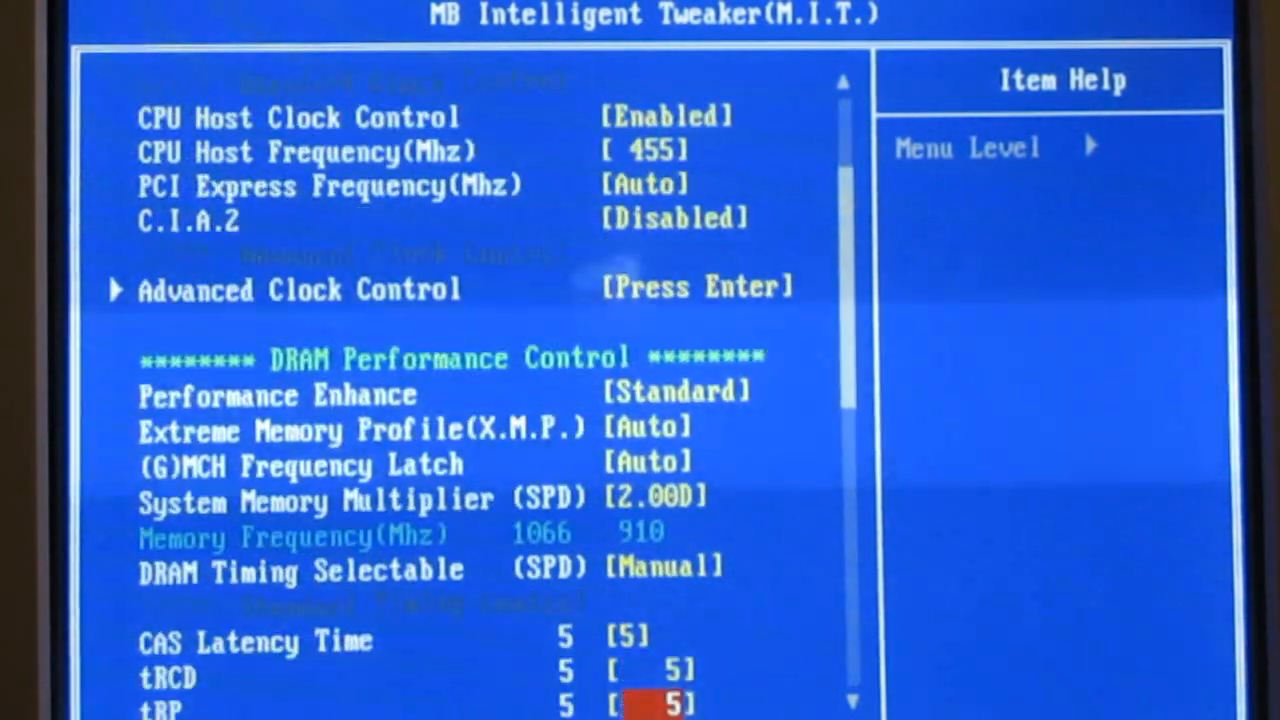
pyautogui.scroll(-3)
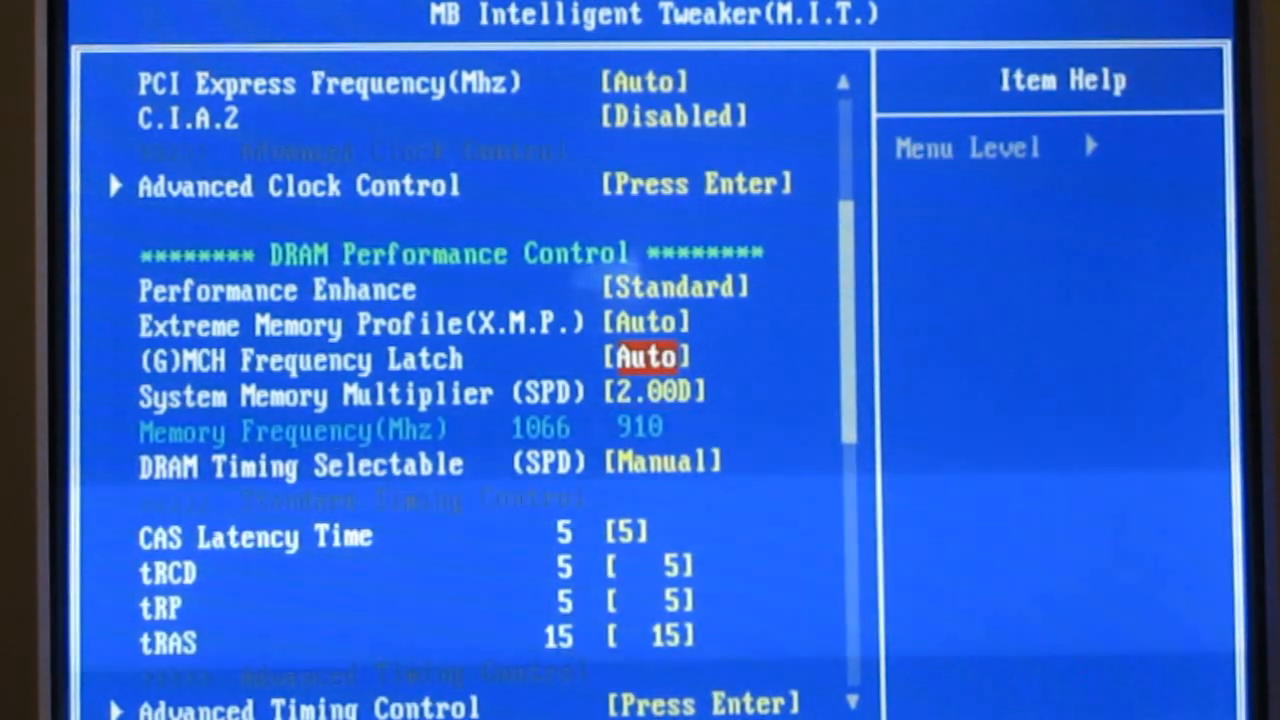
pyautogui.press('down')
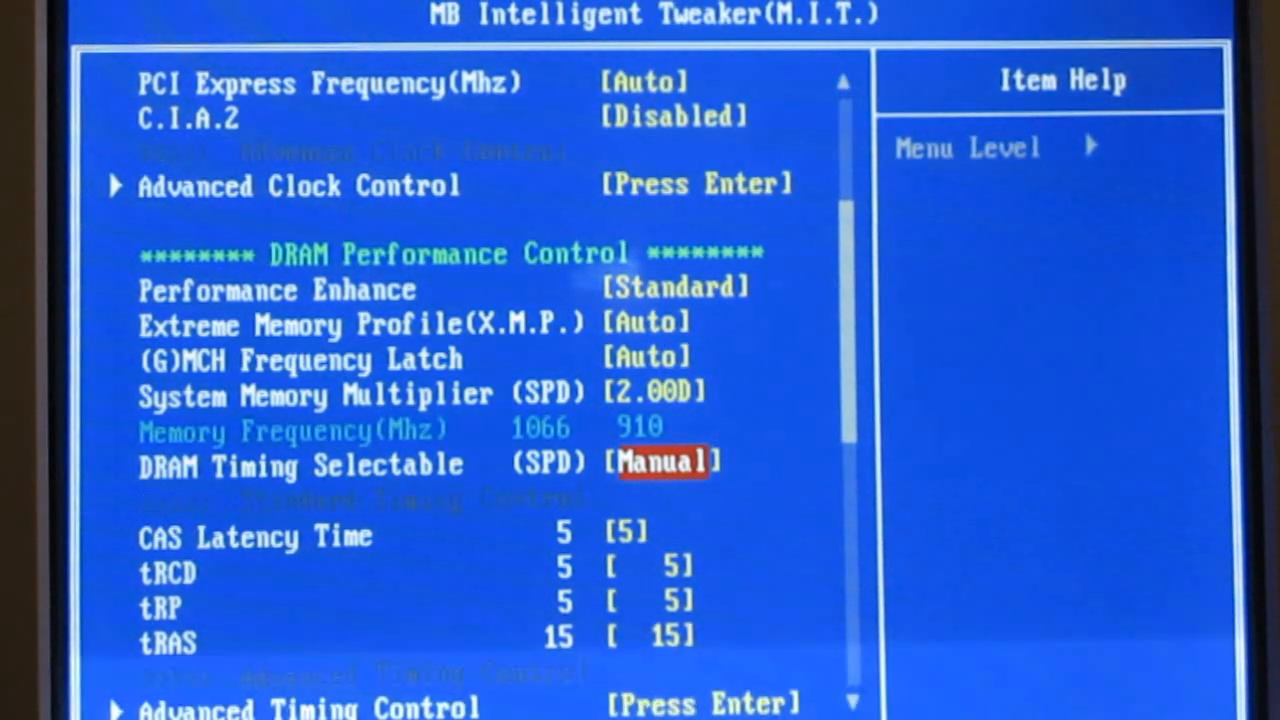
pyautogui.press('Down')
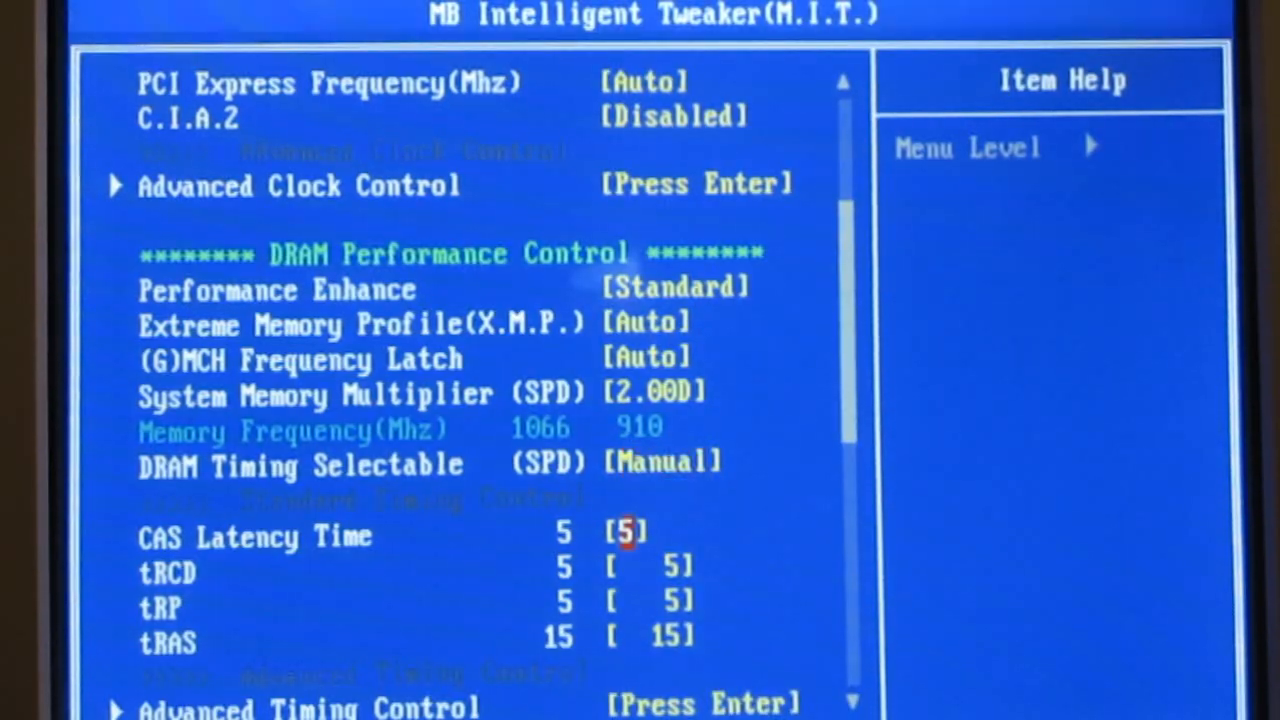
pyautogui.scroll(-3)
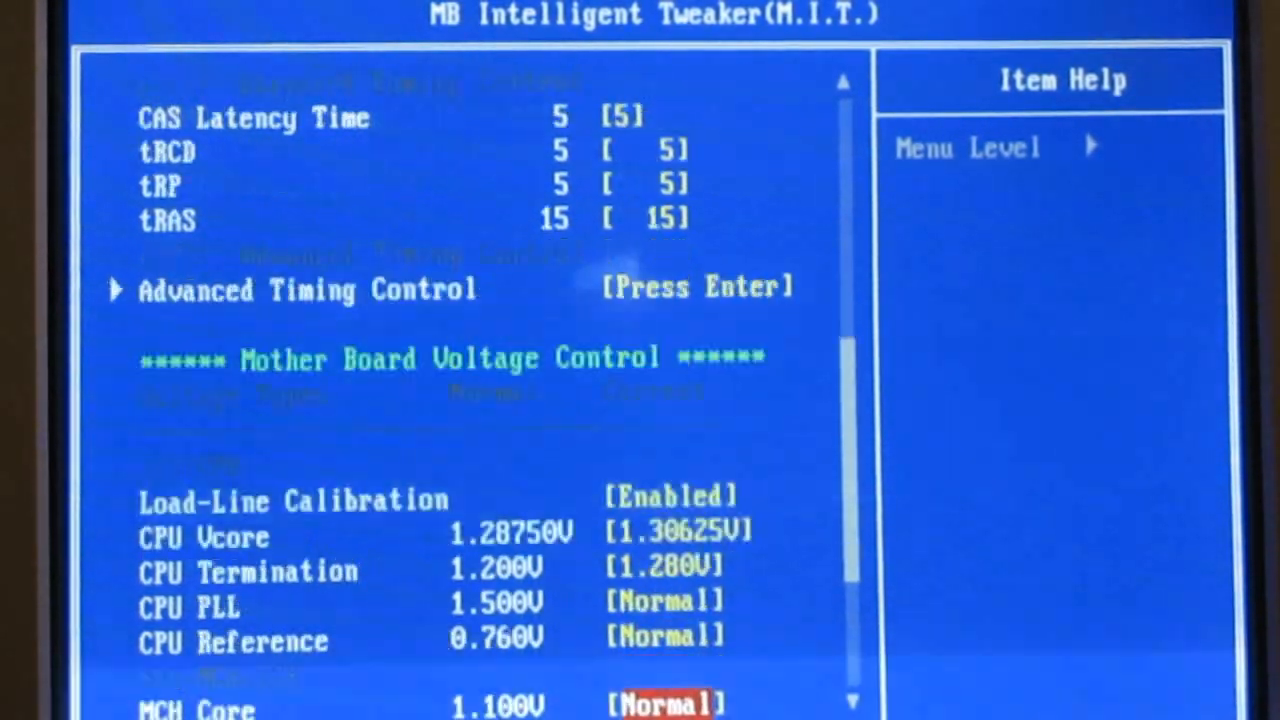
pyautogui.scroll(-3)
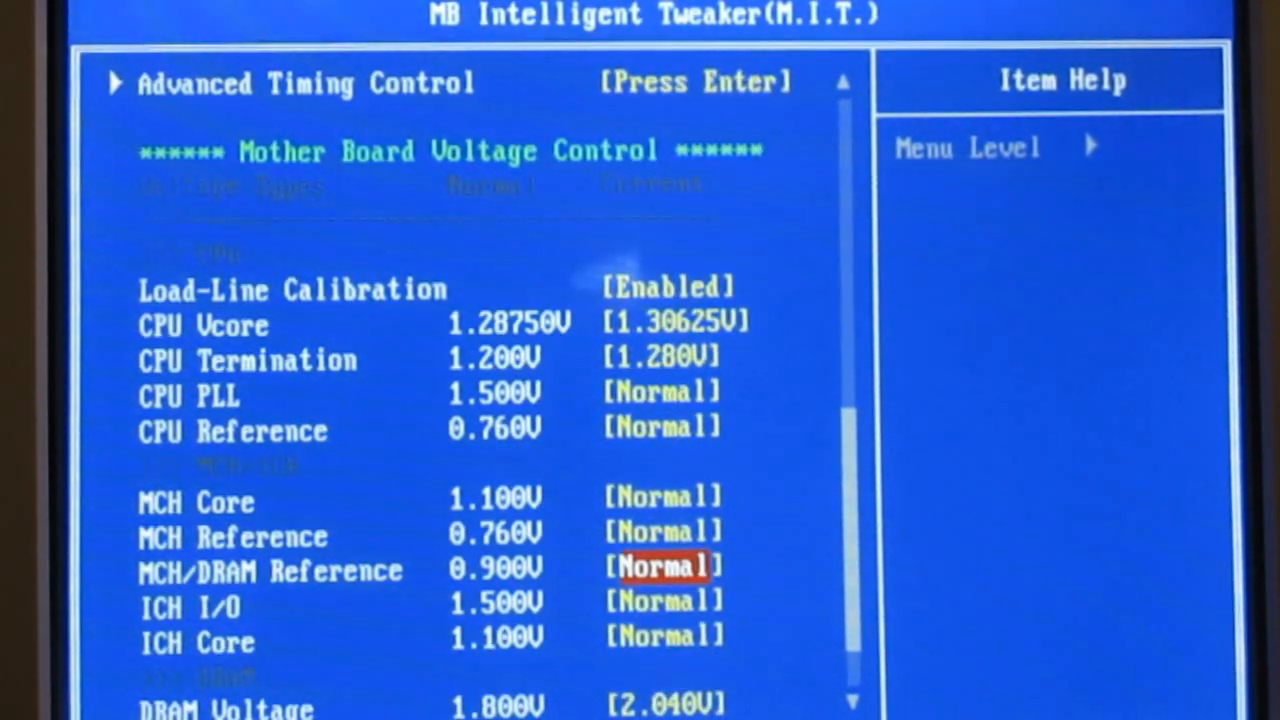
pyautogui.press('up')
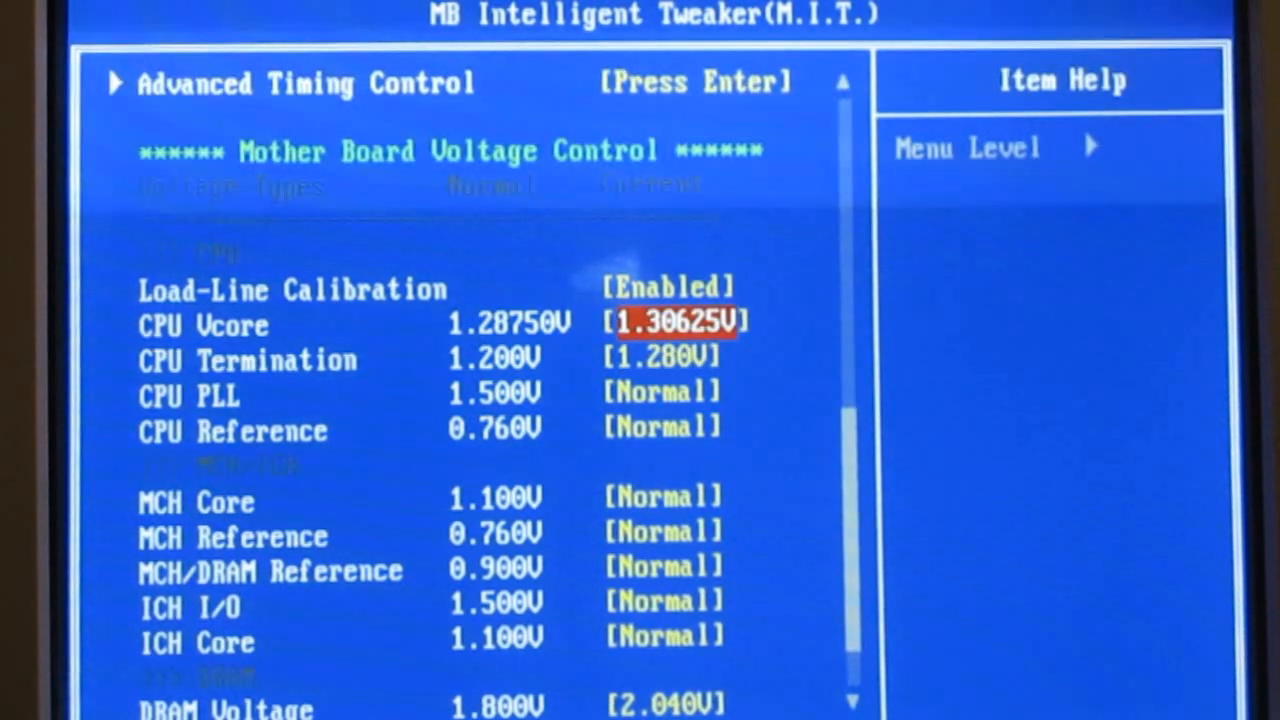
pyautogui.press('down')
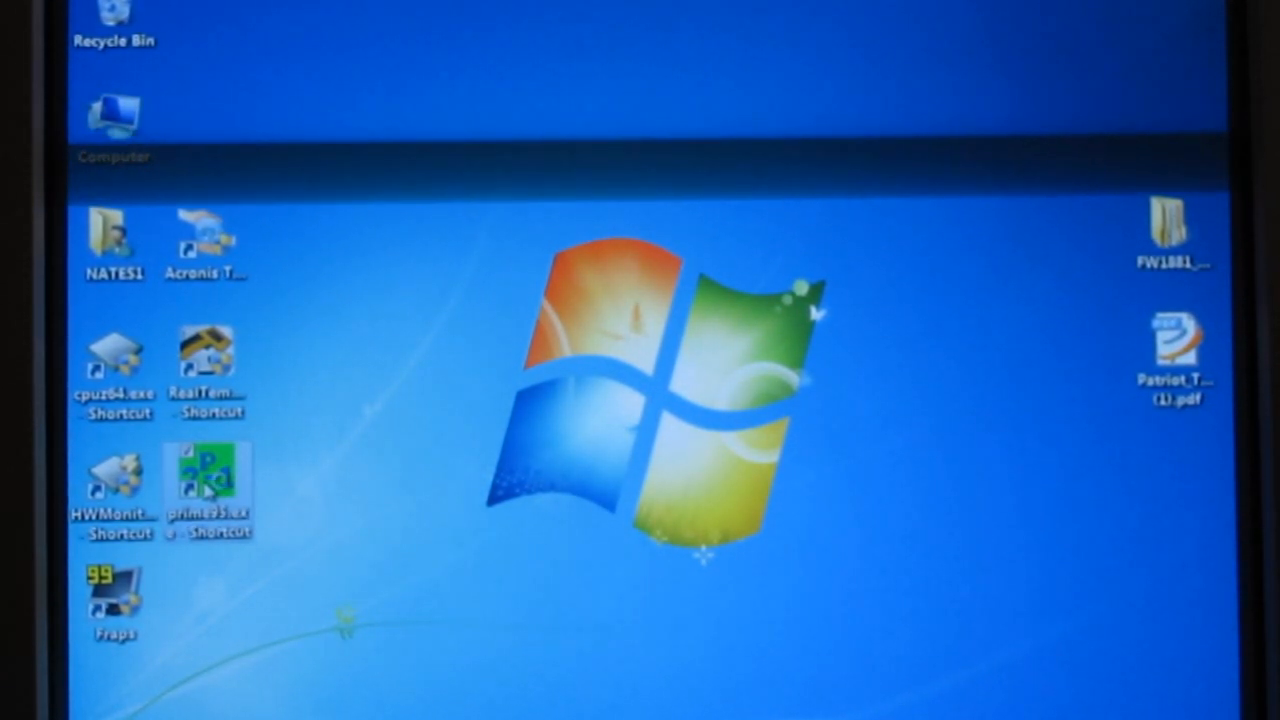
# Launch Prime95 and start a Blend torture test
pyautogui.doubleClick(208, 480)
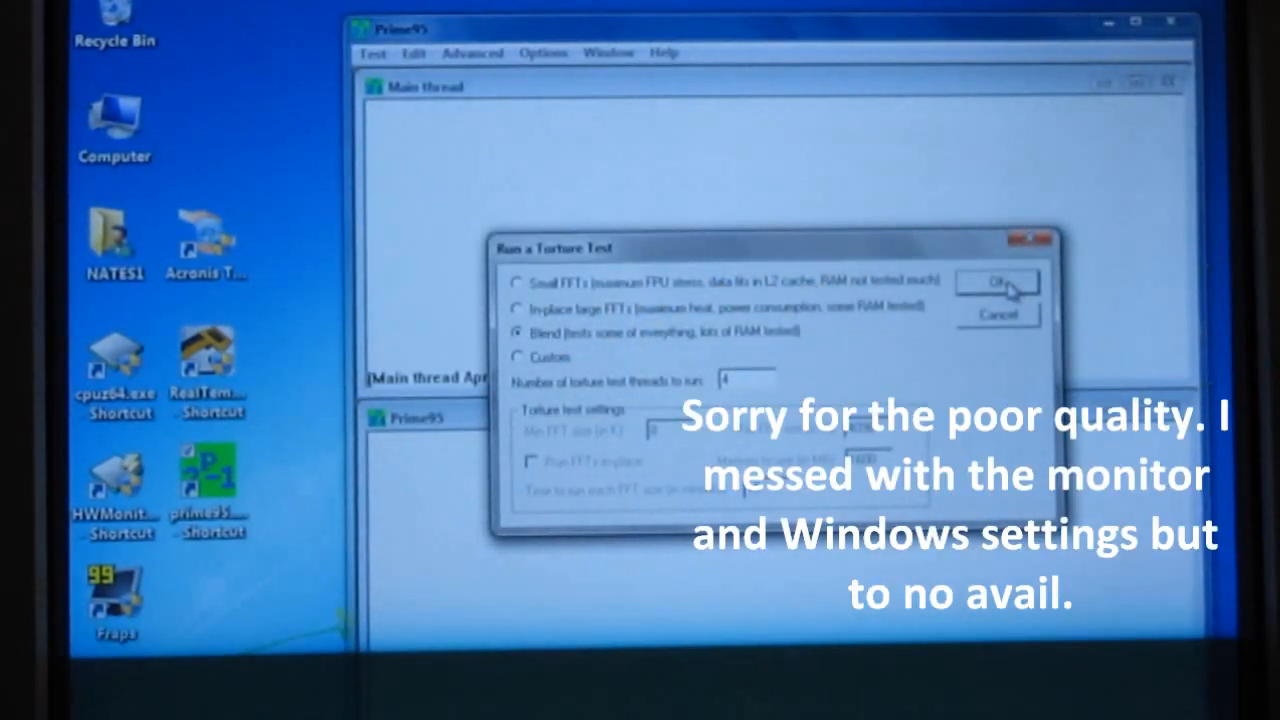
pyautogui.click(996, 282)
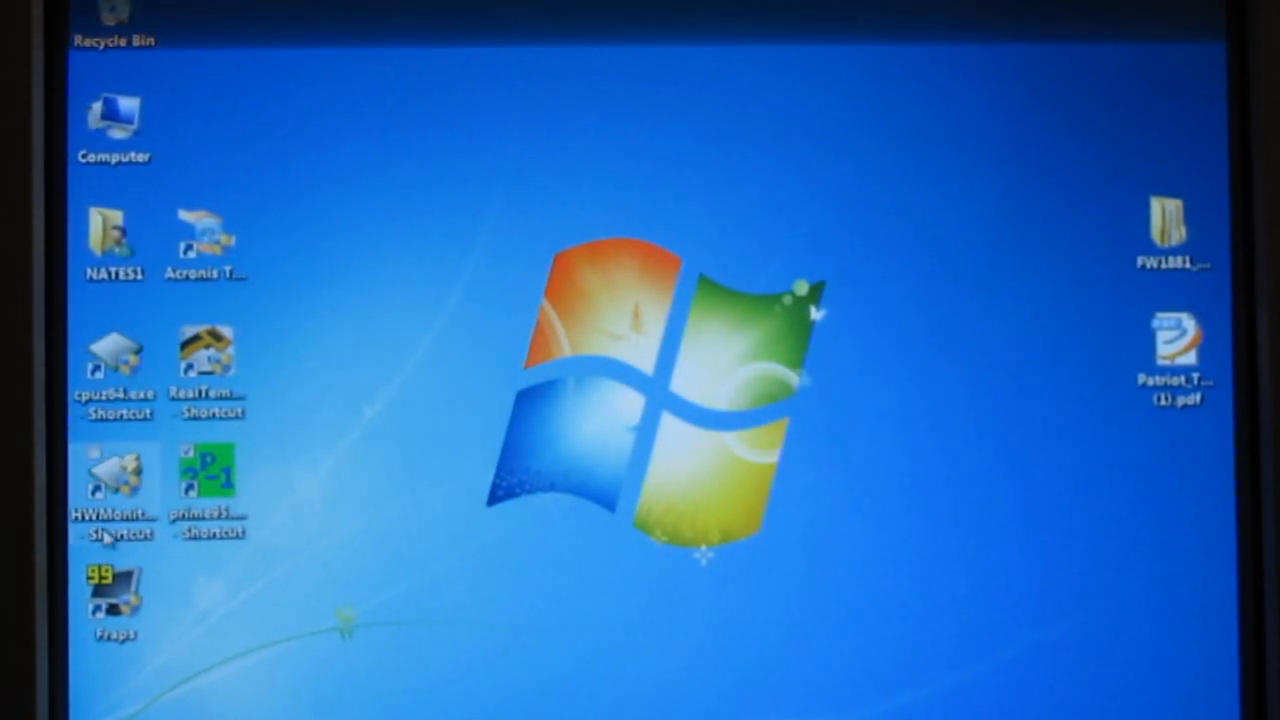
# Launch CPU-Z showing about 3639 MHz at 455 MHz bus, and allow RealTemp to run
pyautogui.doubleClick(112, 360)
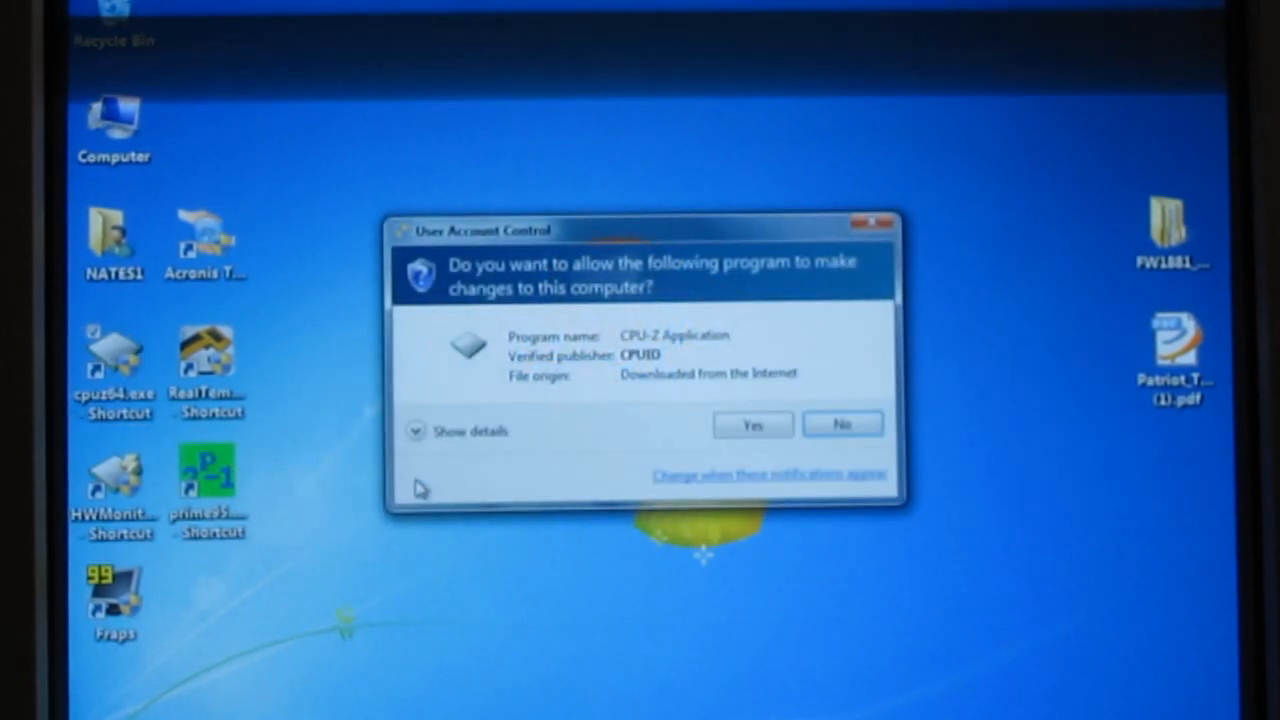
pyautogui.click(752, 424)
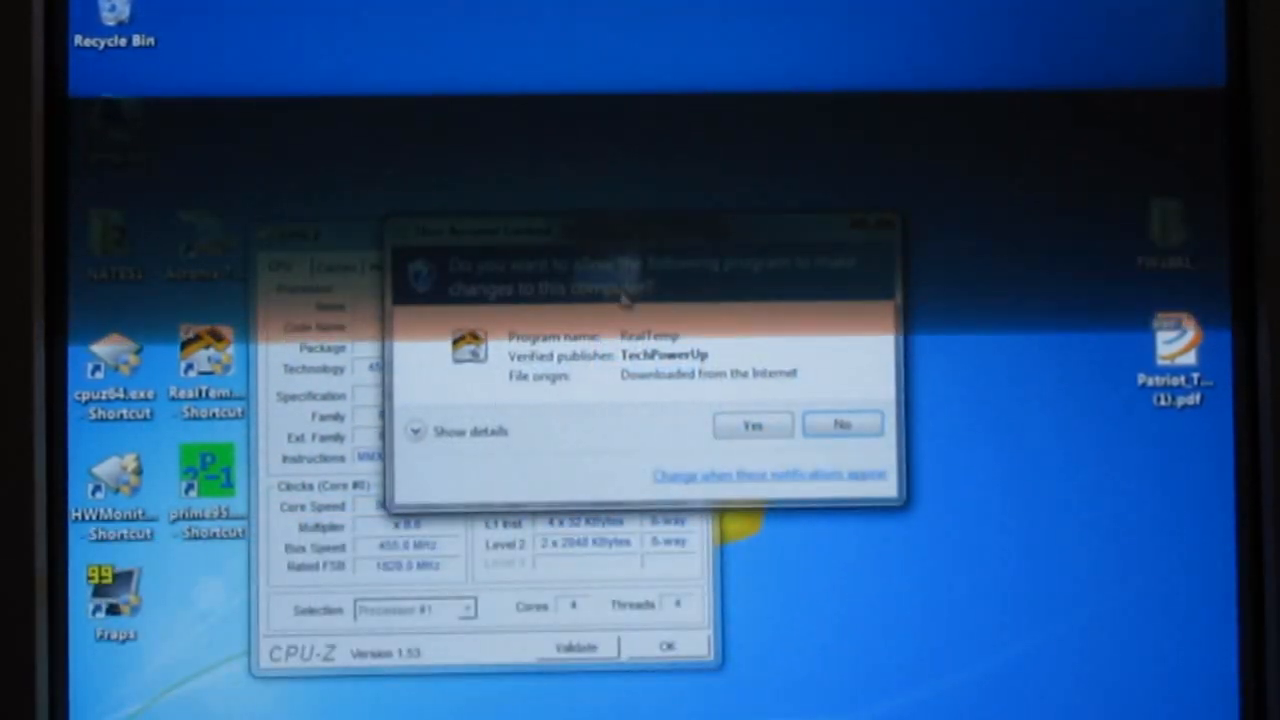
pyautogui.click(752, 424)
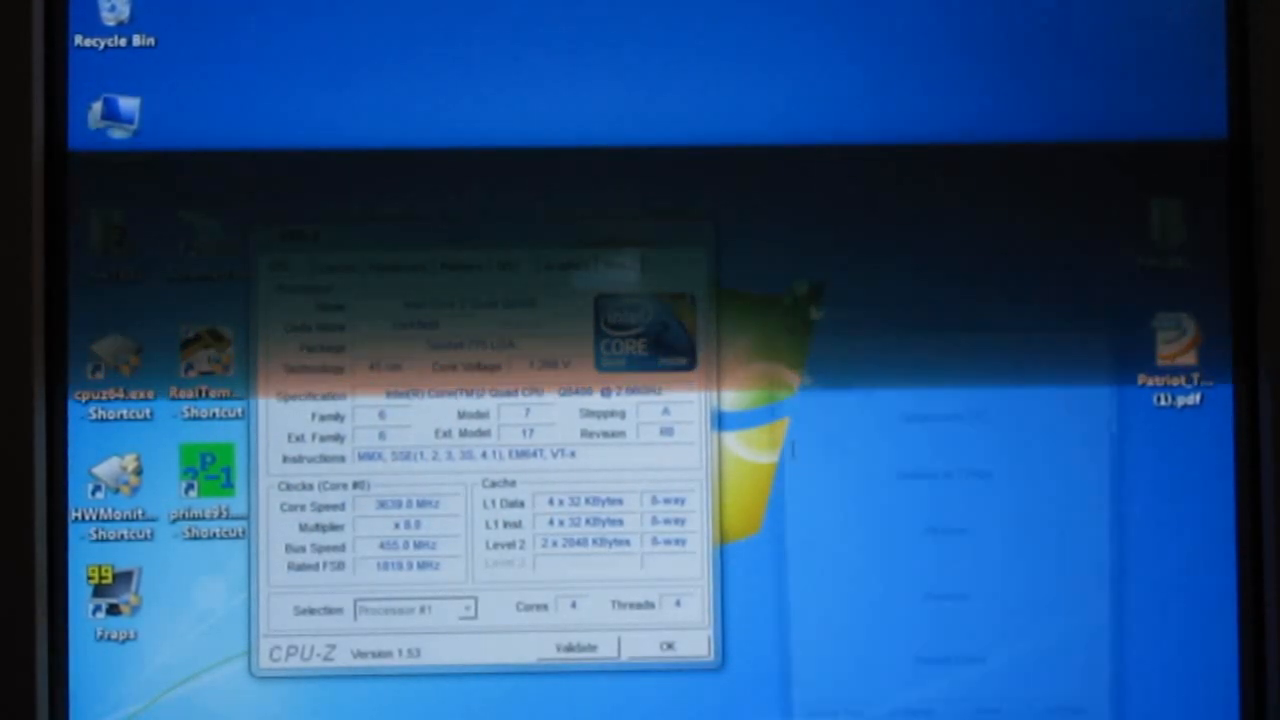